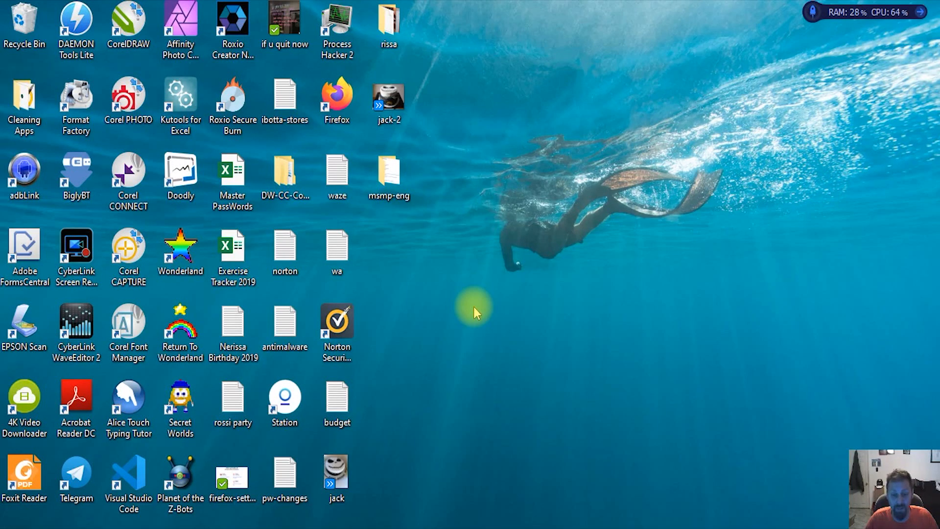
pyautogui.moveTo(512, 310)
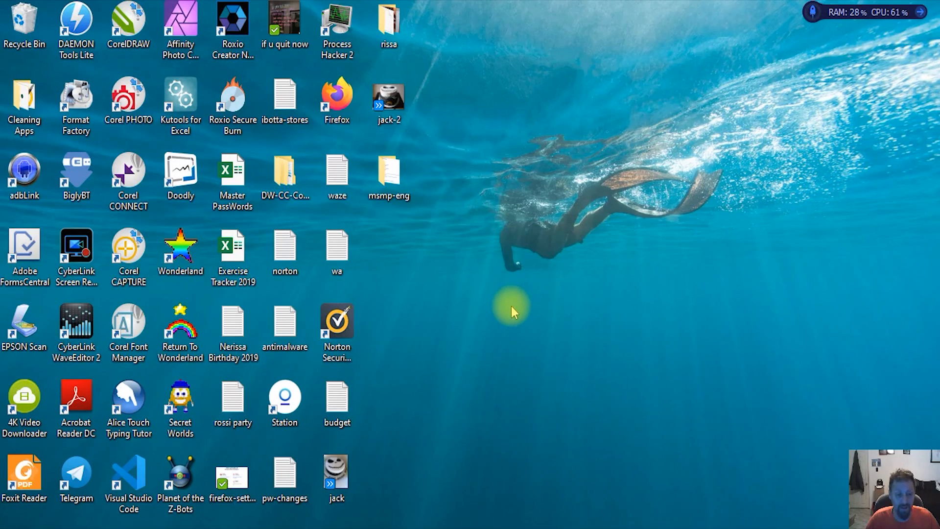
pyautogui.moveTo(638, 336)
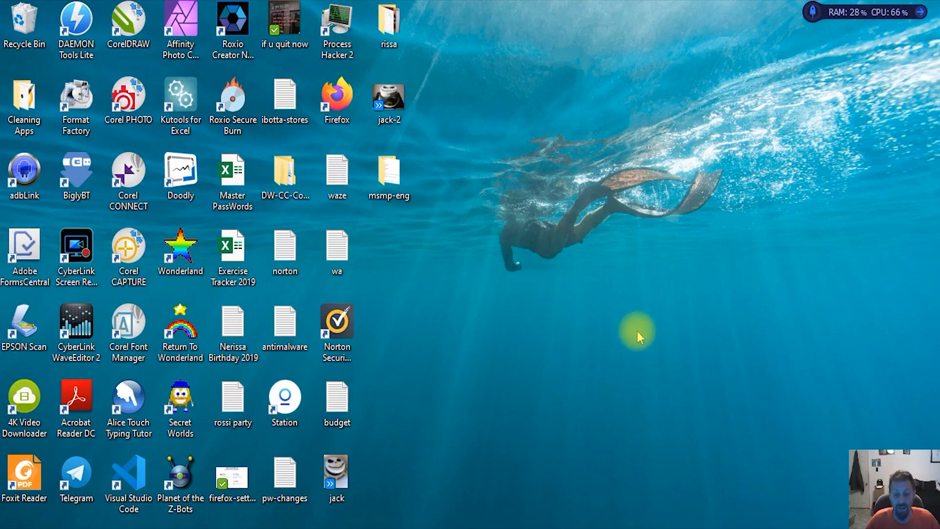
pyautogui.moveTo(773, 405)
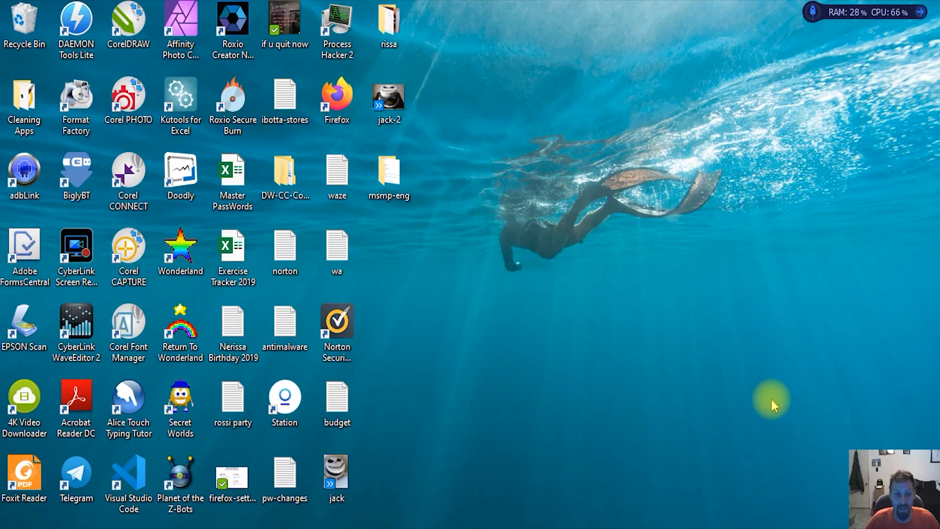
pyautogui.moveTo(686, 442)
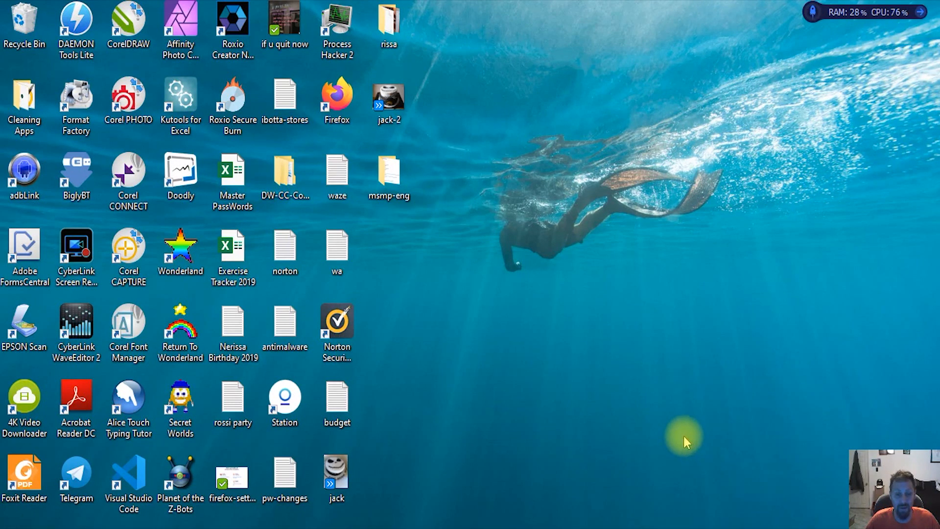
pyautogui.moveTo(646, 353)
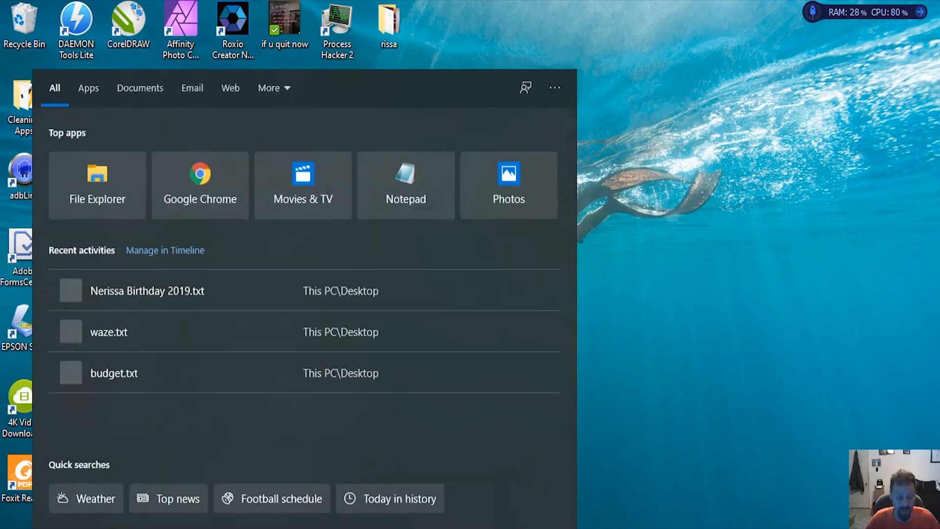
# Step: Launch Task Manager via 'ta' search, show More details, and expand Antimalware Service Executable
pyautogui.write('ta')
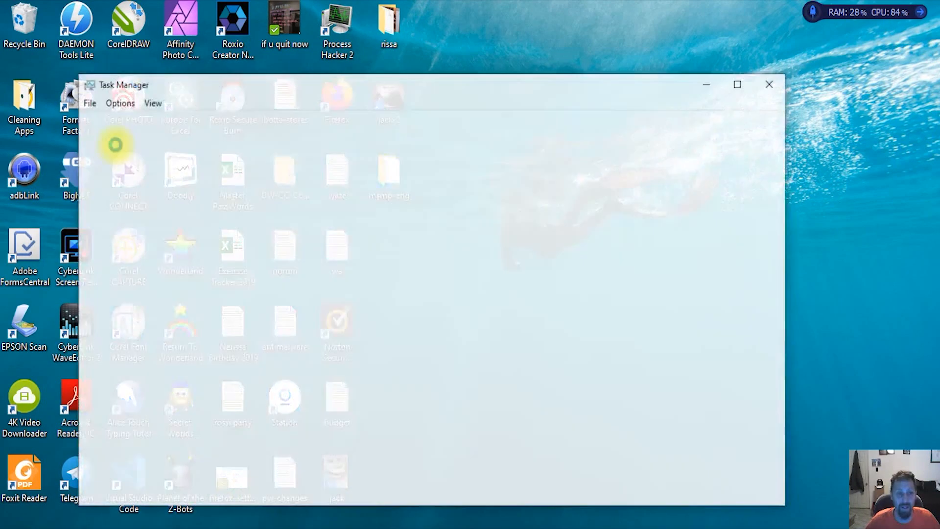
pyautogui.click(737, 84)
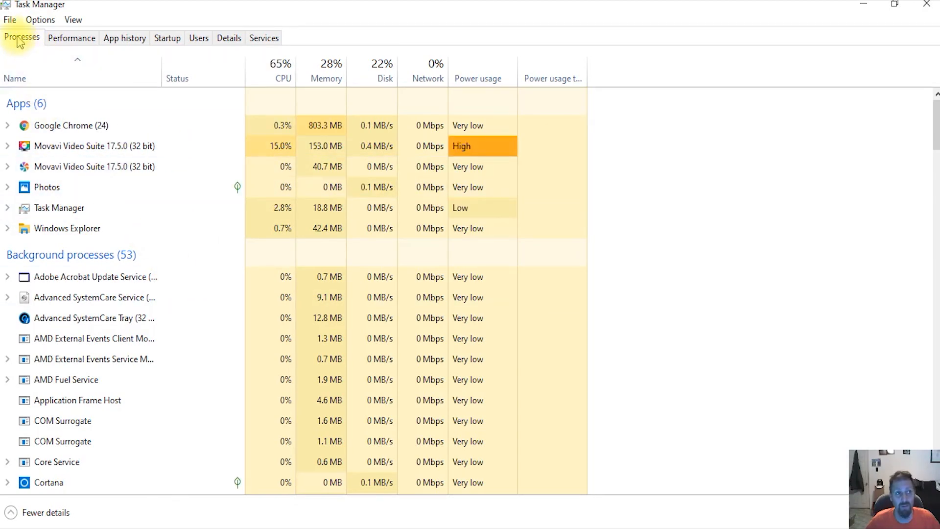
pyautogui.scroll(-3)
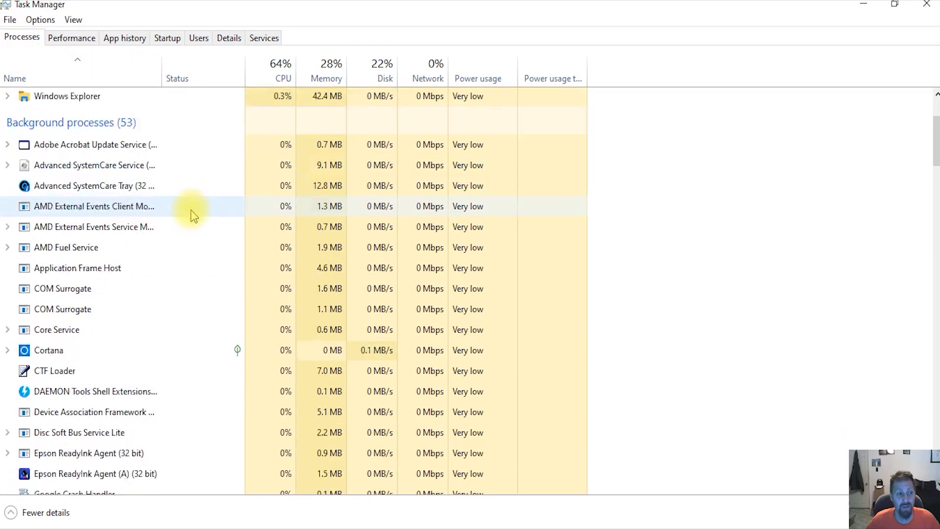
pyautogui.scroll(-3)
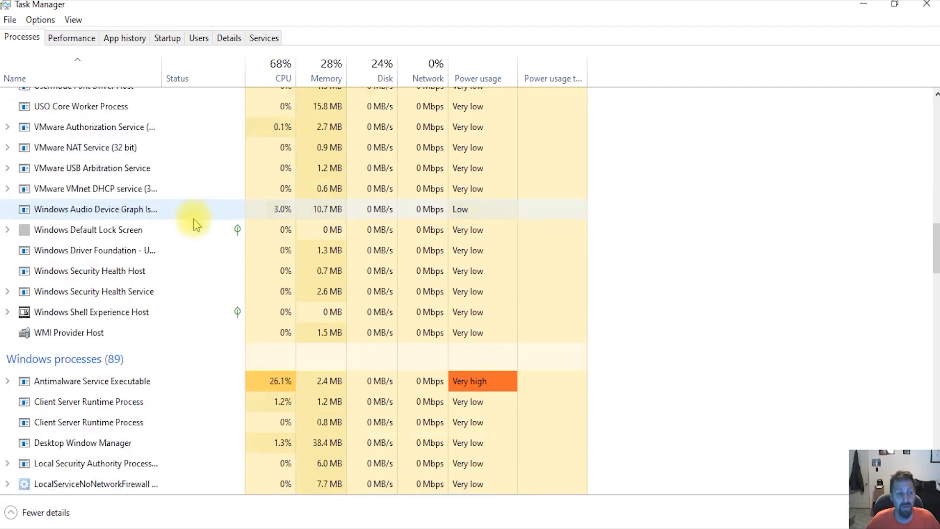
pyautogui.scroll(-3)
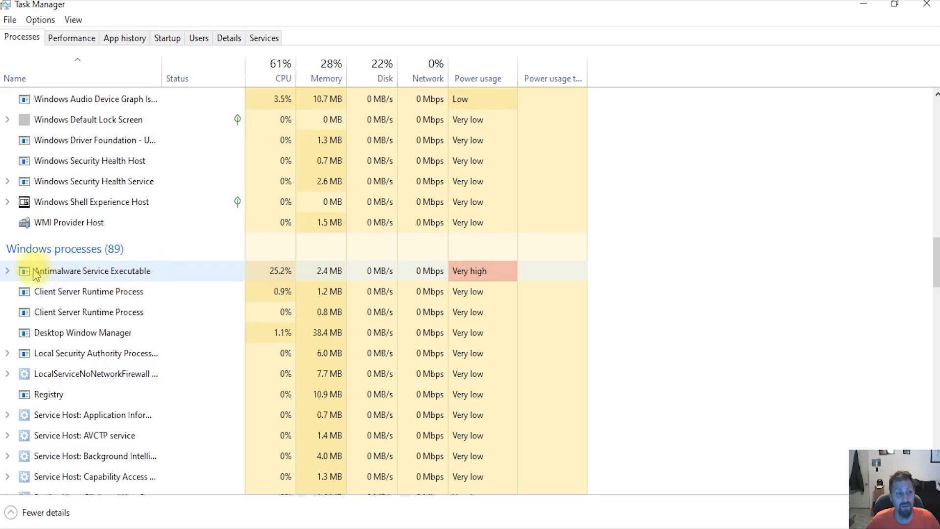
pyautogui.click(7, 270)
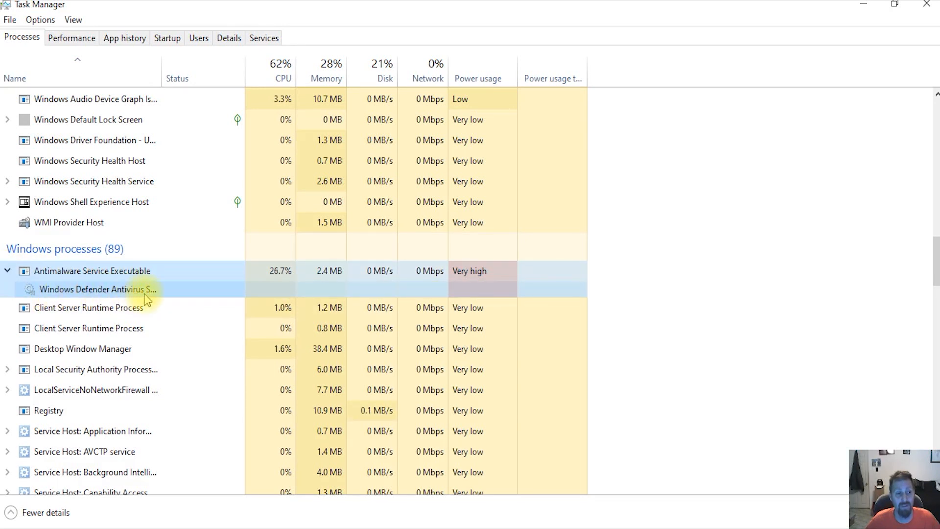
pyautogui.moveTo(231, 207)
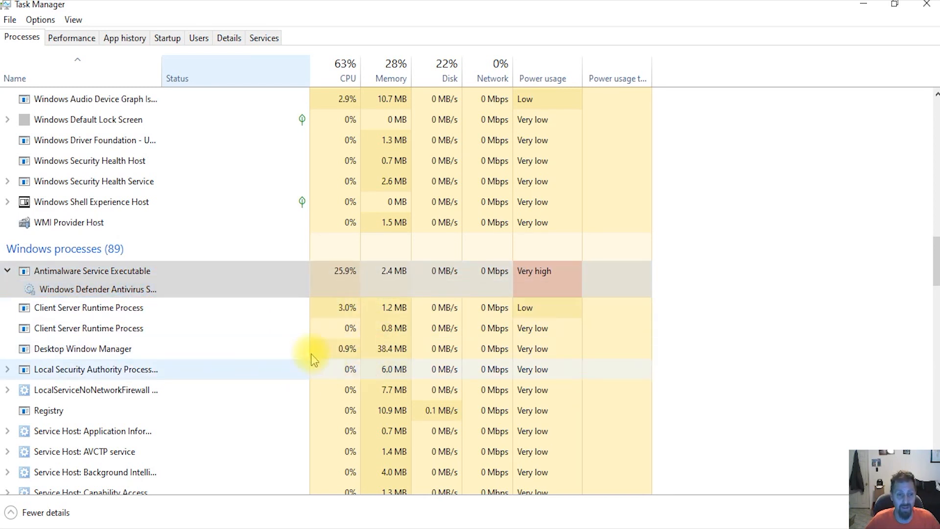
pyautogui.click(91, 270)
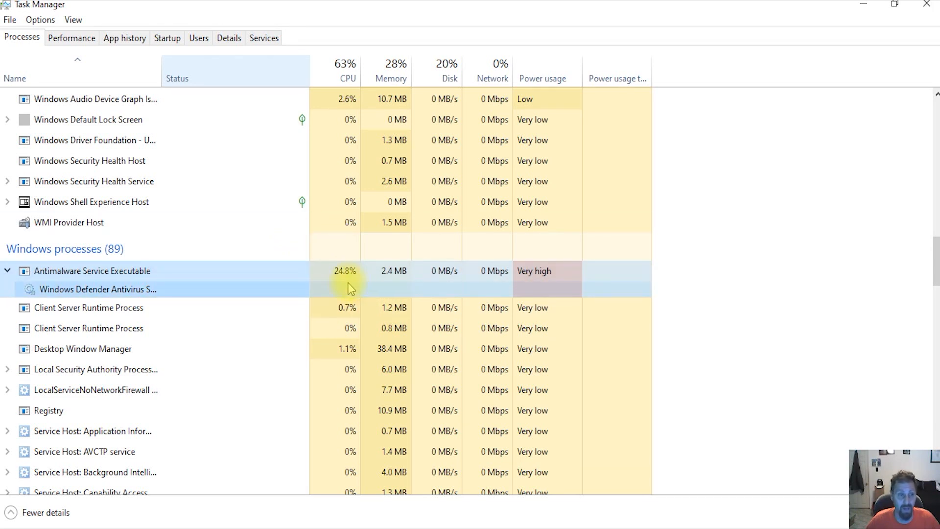
pyautogui.moveTo(292, 284)
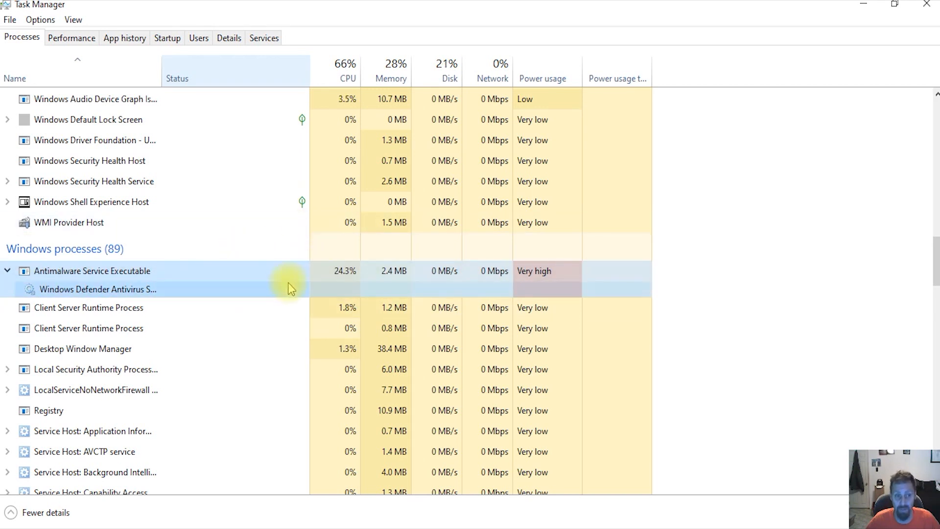
pyautogui.moveTo(185, 279)
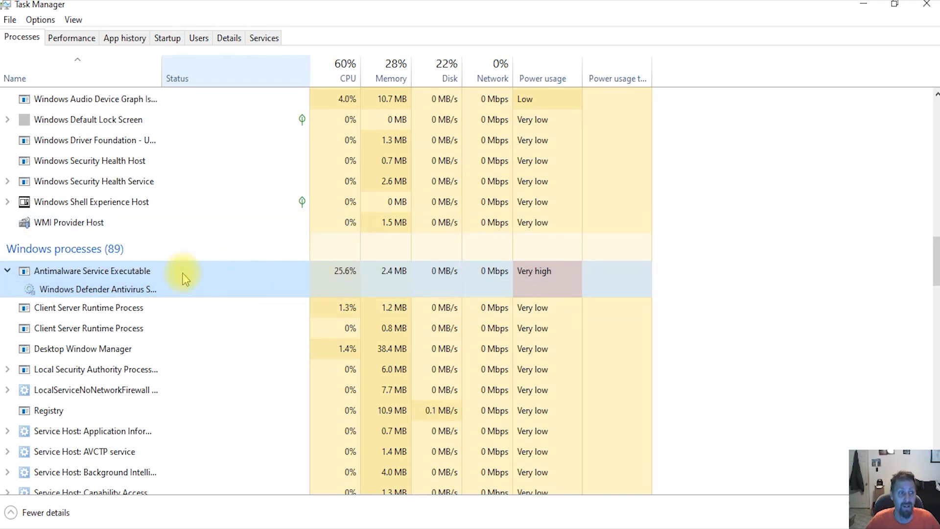
pyautogui.moveTo(436, 278)
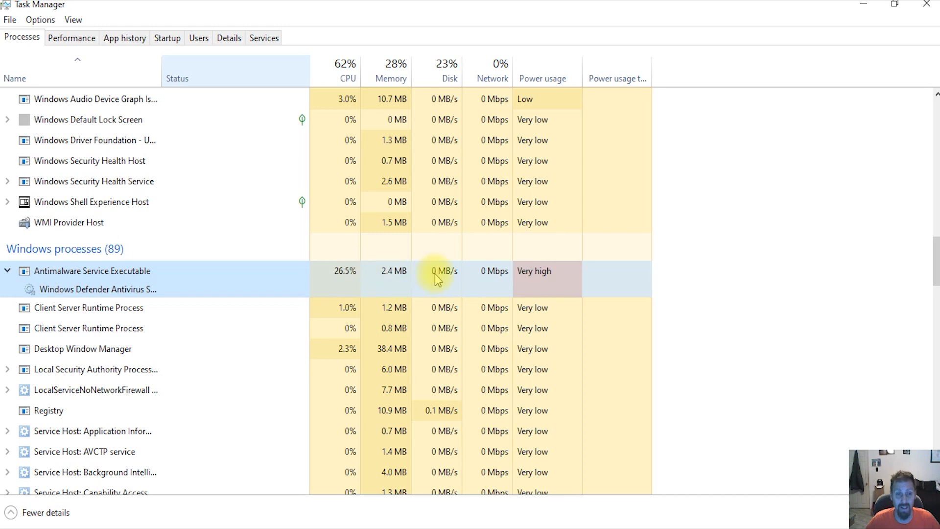
pyautogui.moveTo(125, 276)
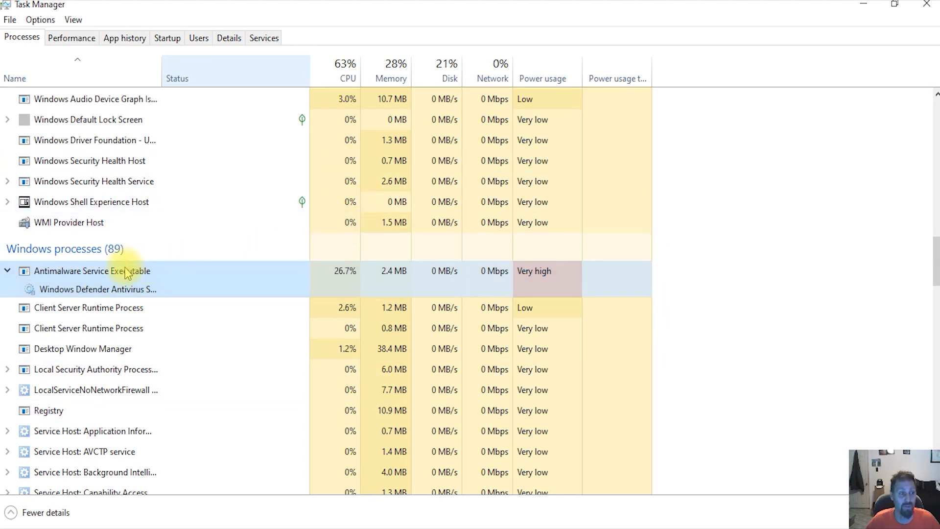
pyautogui.rightClick(91, 271)
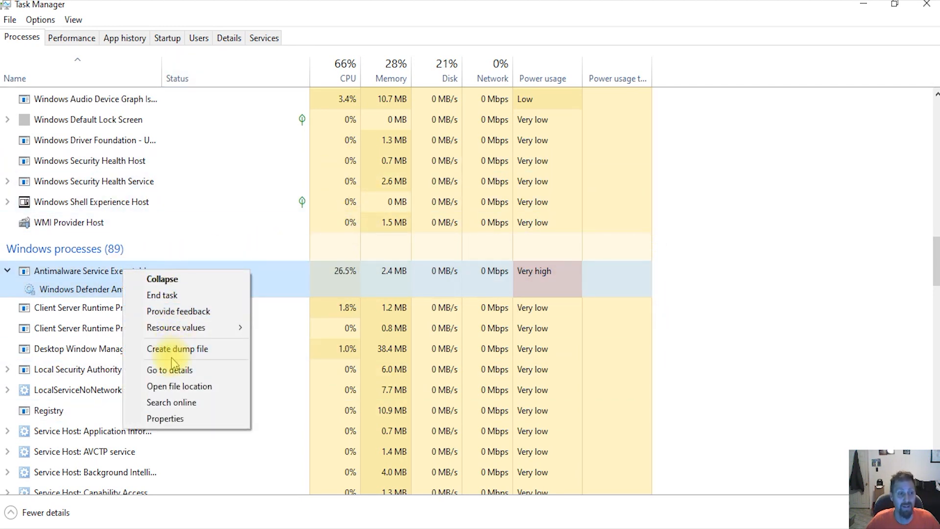
pyautogui.click(162, 294)
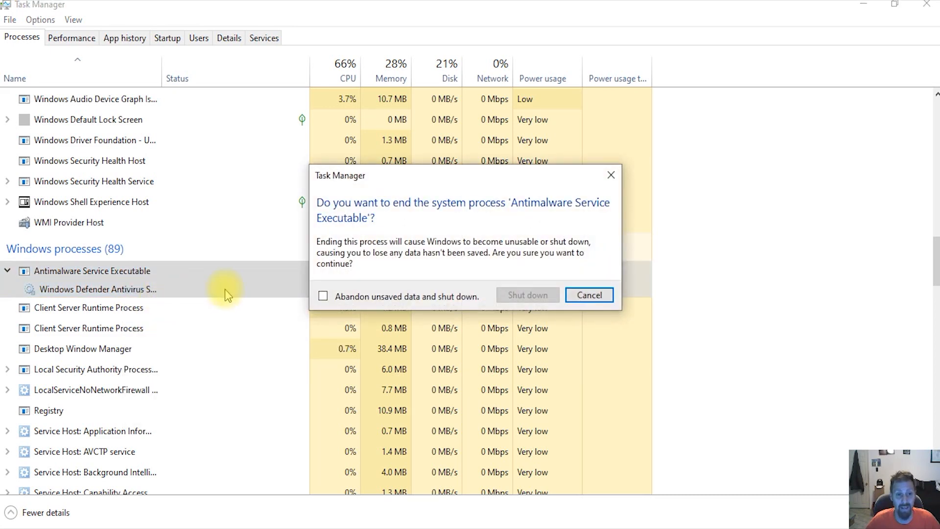
pyautogui.click(323, 296)
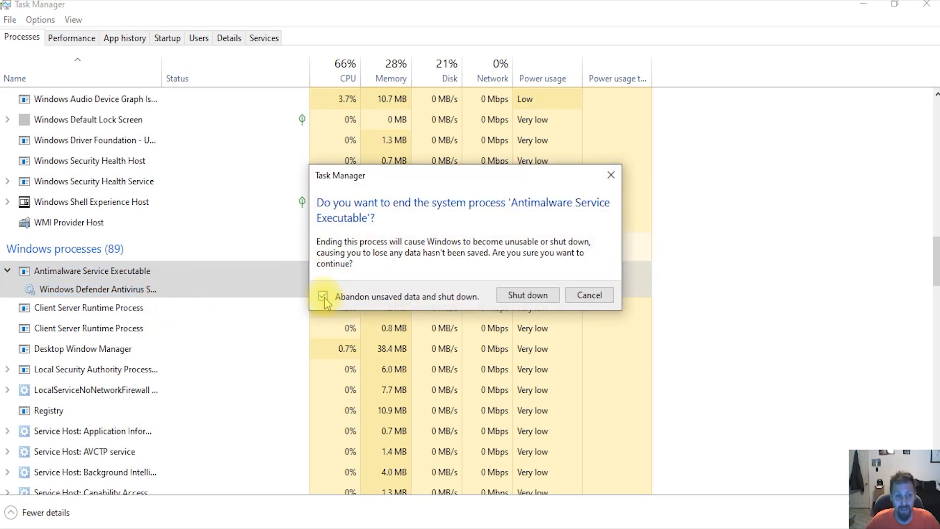
pyautogui.click(527, 294)
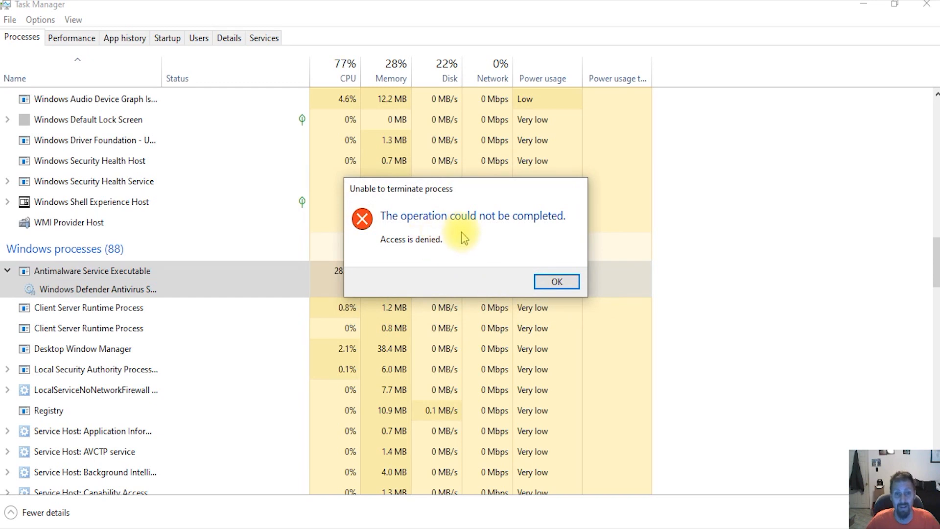
pyautogui.click(555, 282)
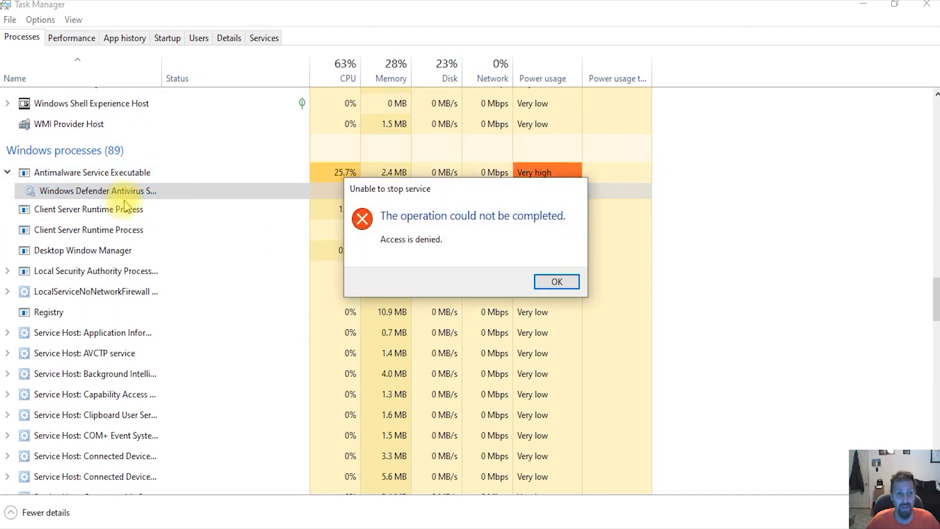
pyautogui.click(556, 282)
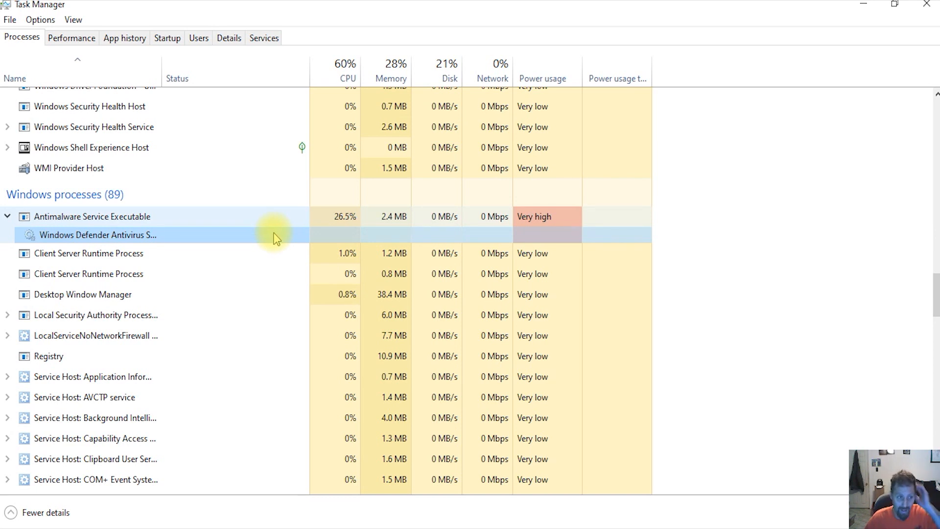
pyautogui.moveTo(221, 230)
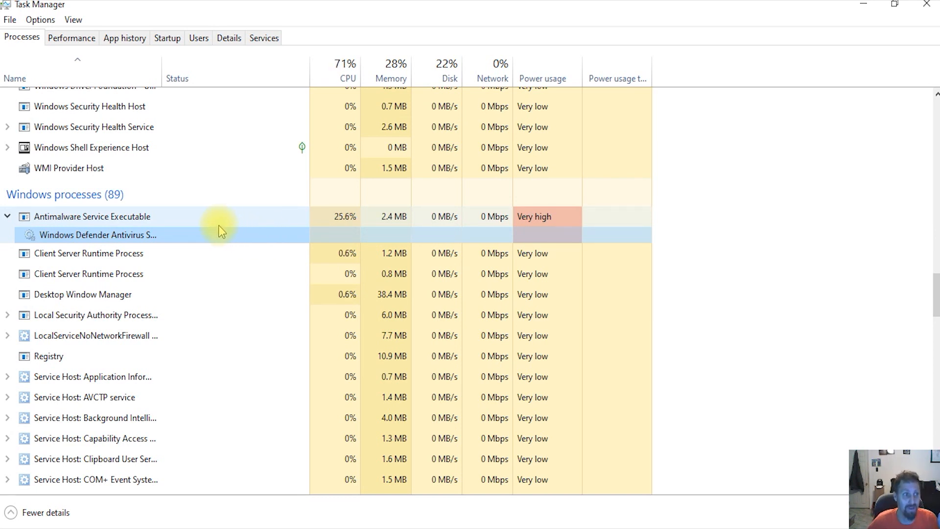
pyautogui.moveTo(255, 224)
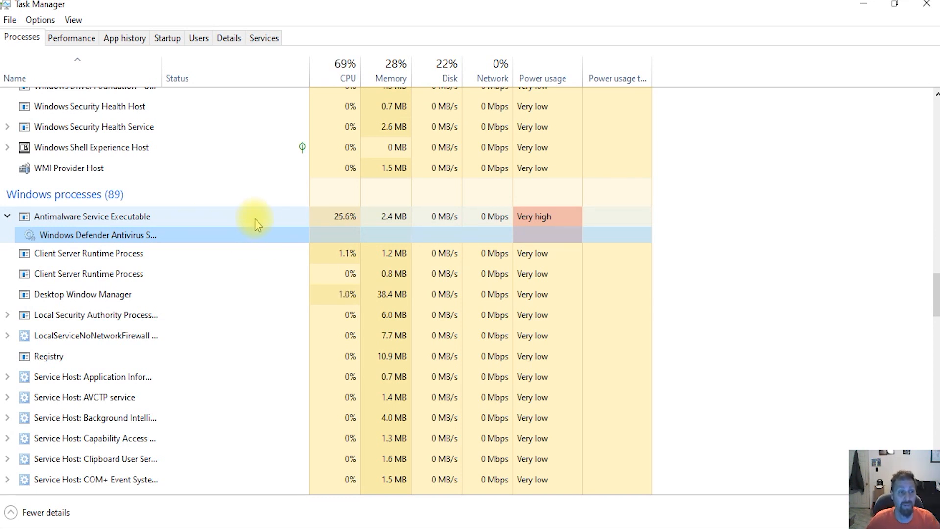
pyautogui.moveTo(492, 254)
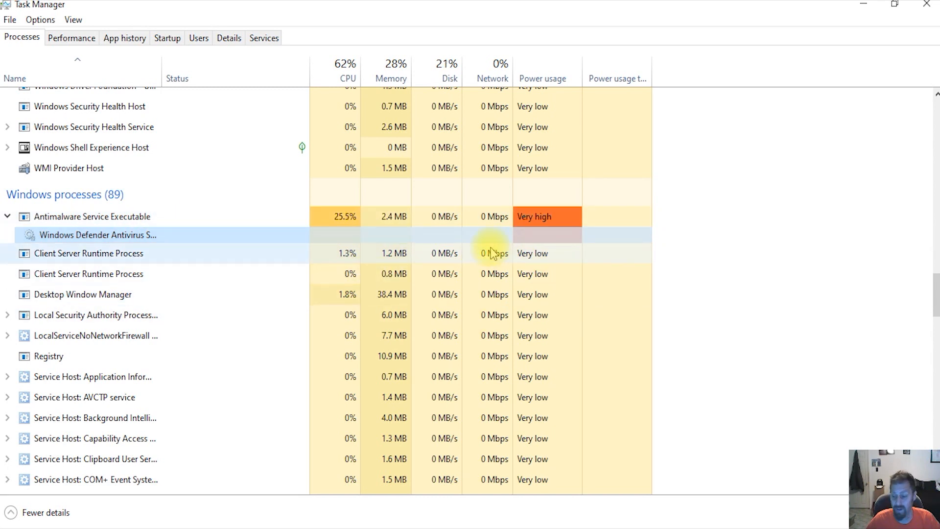
pyautogui.moveTo(486, 253)
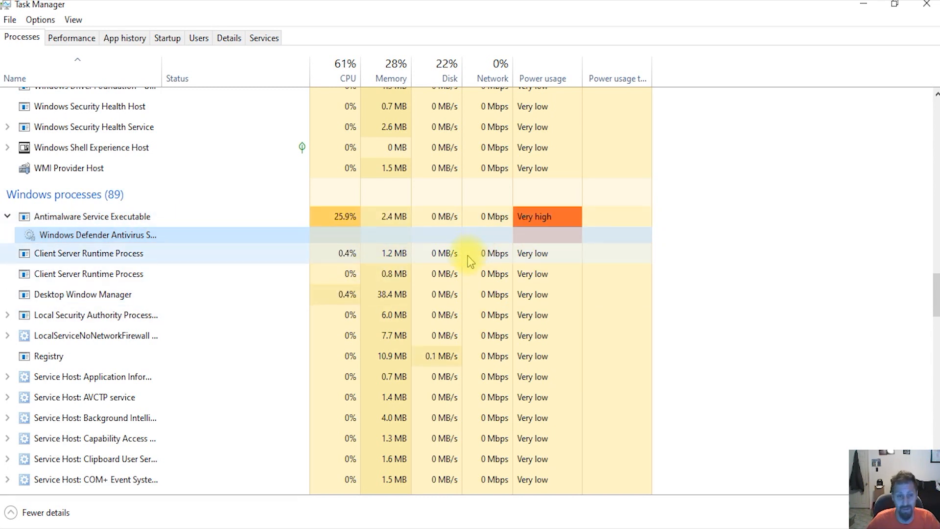
# Step: View Antimalware Service Executable's file properties, confirming MsMpEng.exe sits in the Windows Defender folder
pyautogui.rightClick(83, 216)
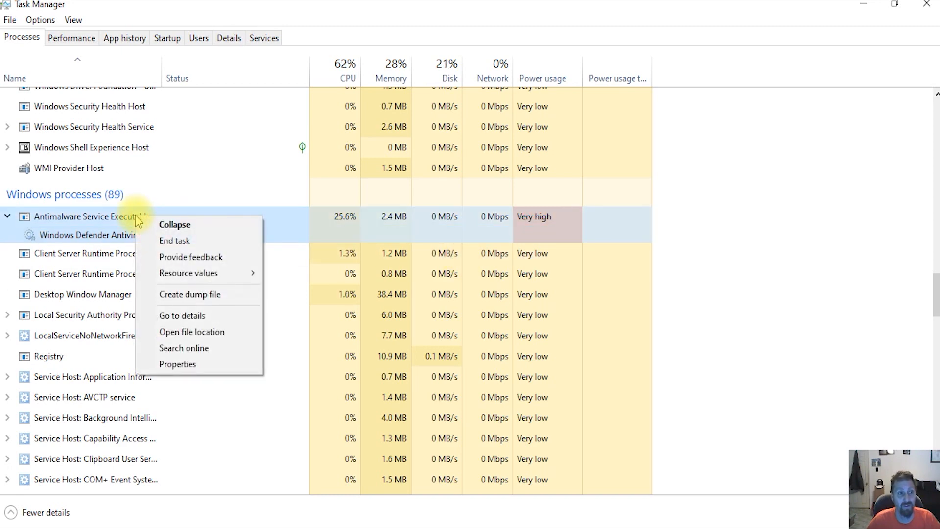
pyautogui.moveTo(183, 348)
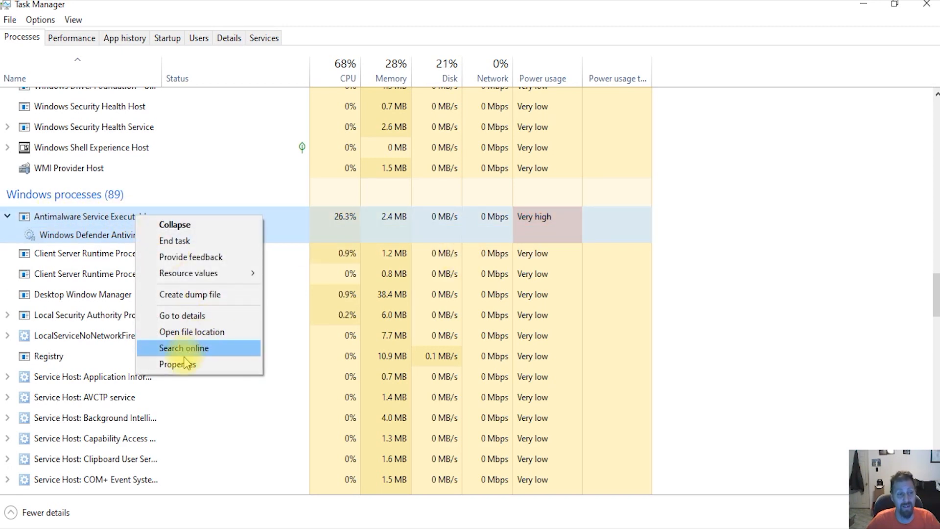
pyautogui.click(176, 364)
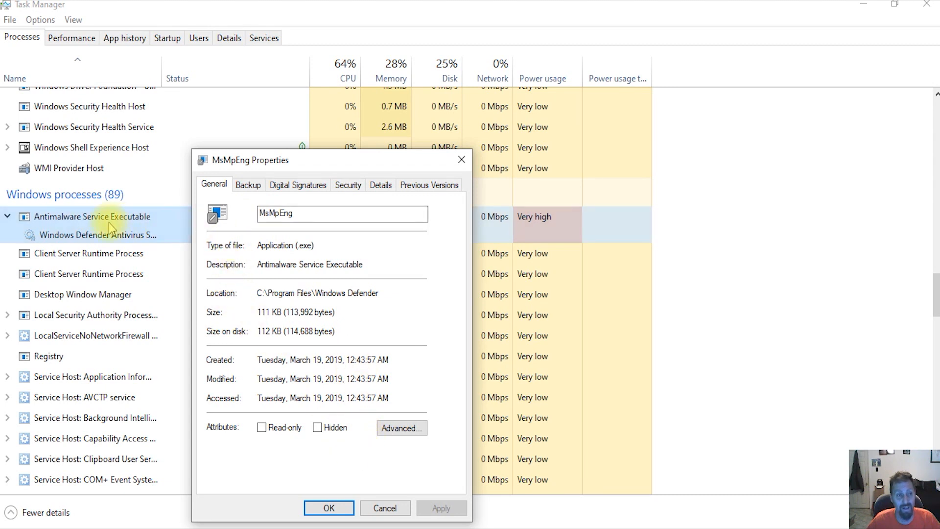
pyautogui.tripleClick(342, 214)
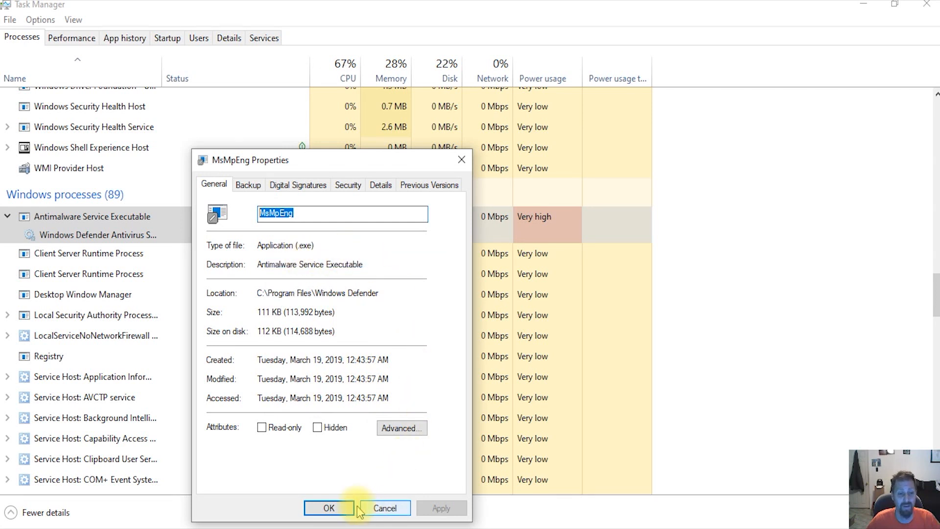
pyautogui.click(328, 507)
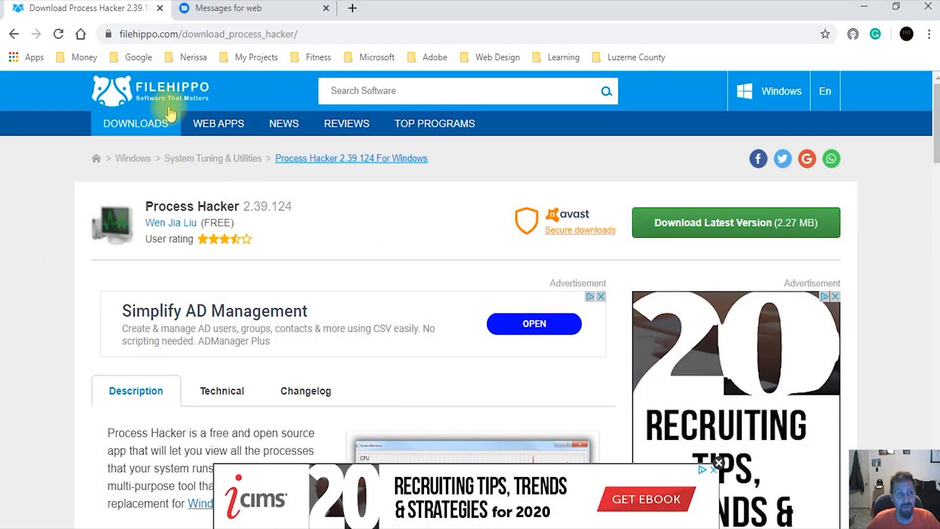
pyautogui.moveTo(262, 165)
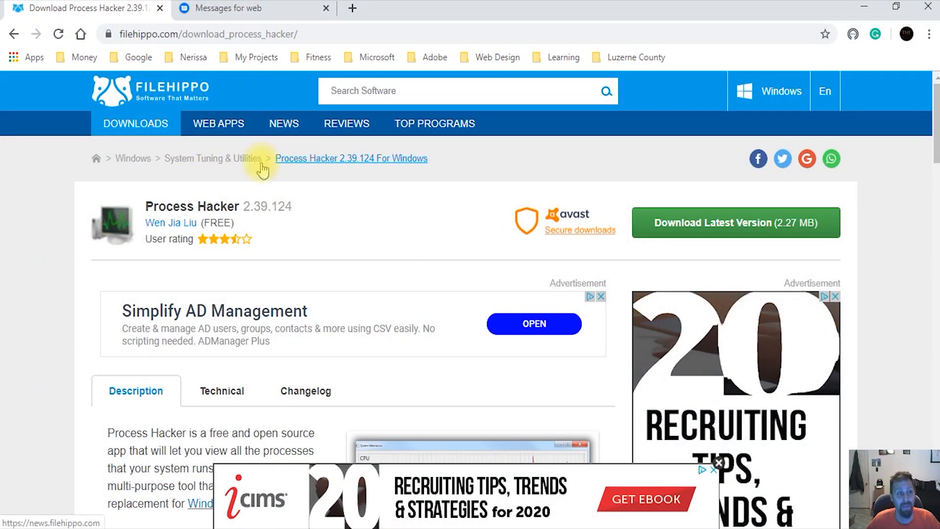
pyautogui.moveTo(171, 223)
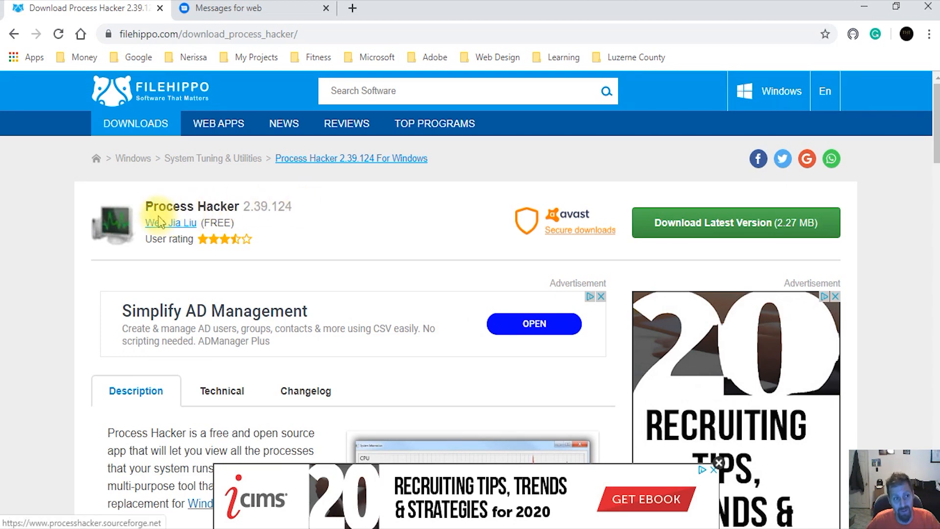
pyautogui.moveTo(155, 213)
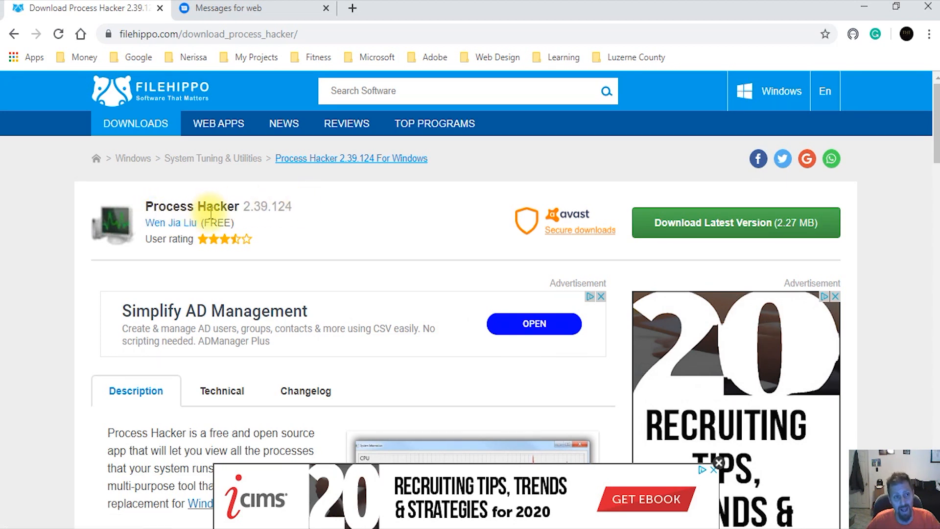
pyautogui.moveTo(213, 213)
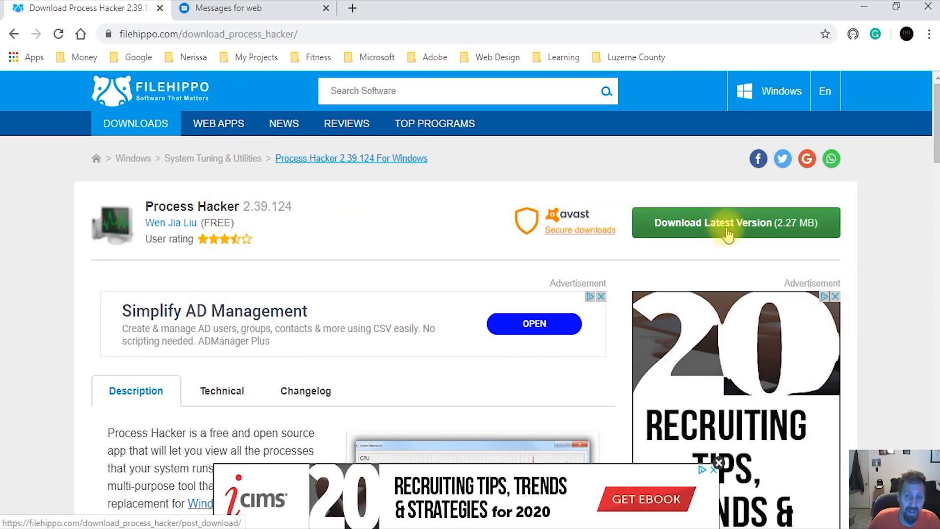
pyautogui.moveTo(432, 249)
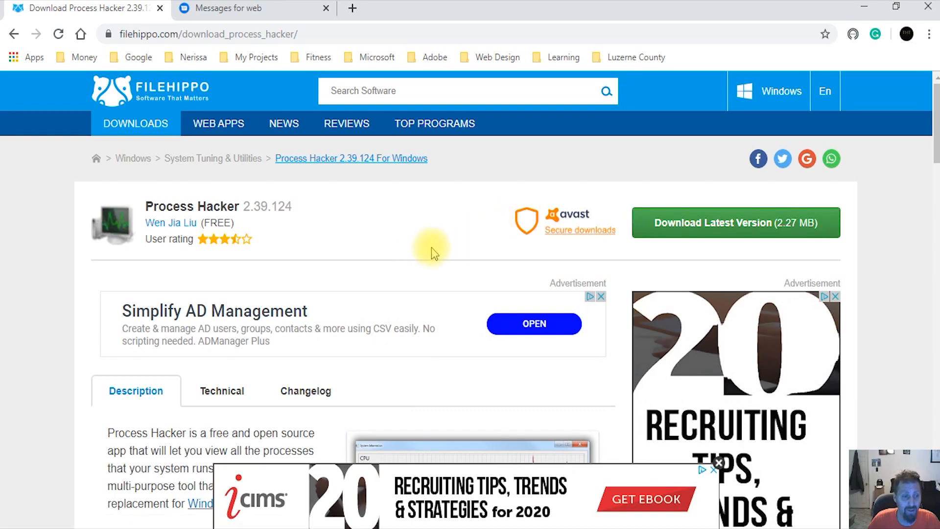
pyautogui.scroll(-3)
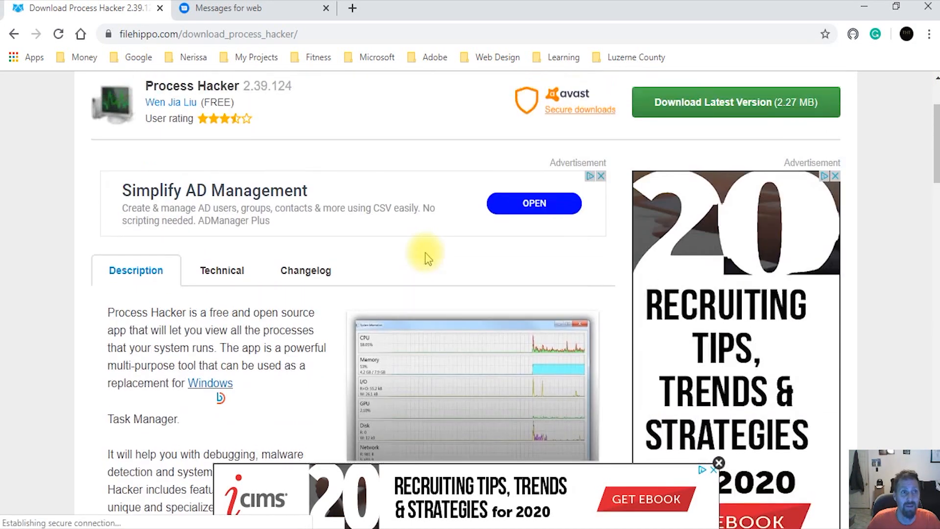
pyautogui.scroll(3)
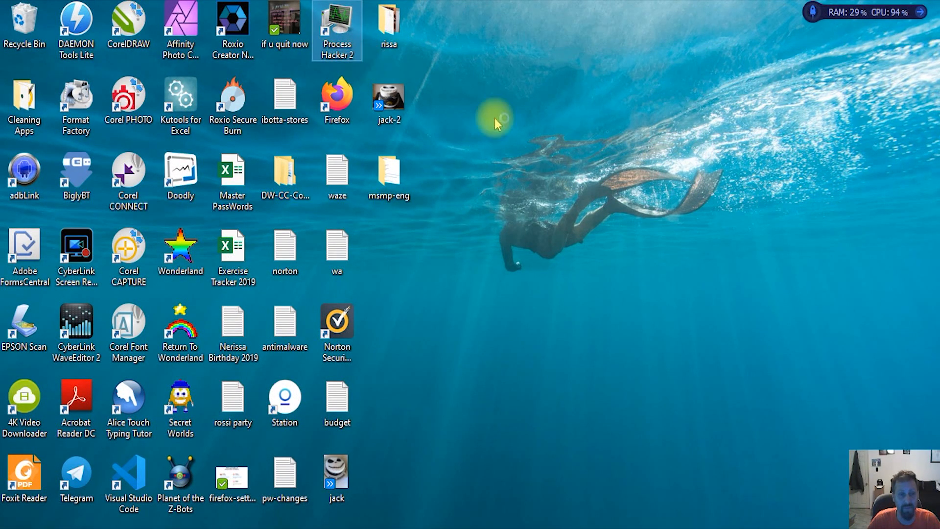
# Step: Launch Process Hacker 2 maximized and filter its process list by searching 'MsMpEng'
pyautogui.doubleClick(336, 29)
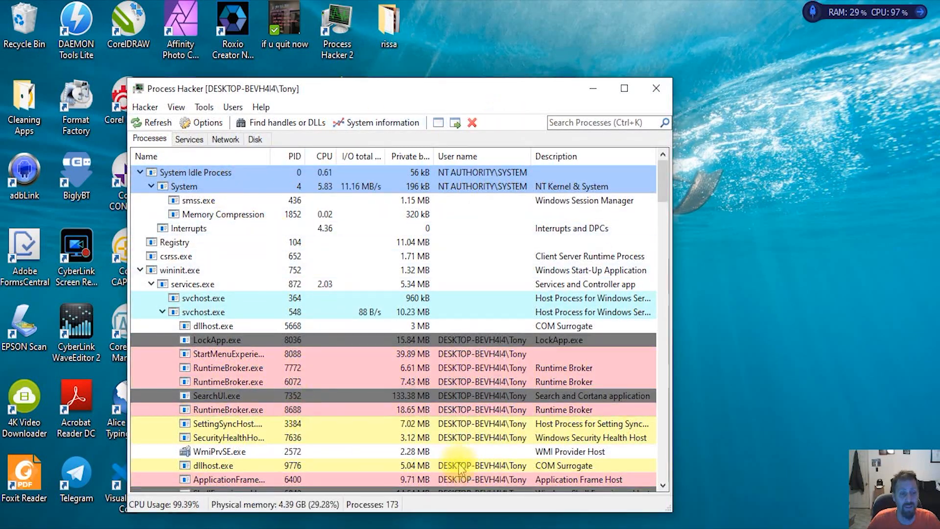
pyautogui.click(623, 88)
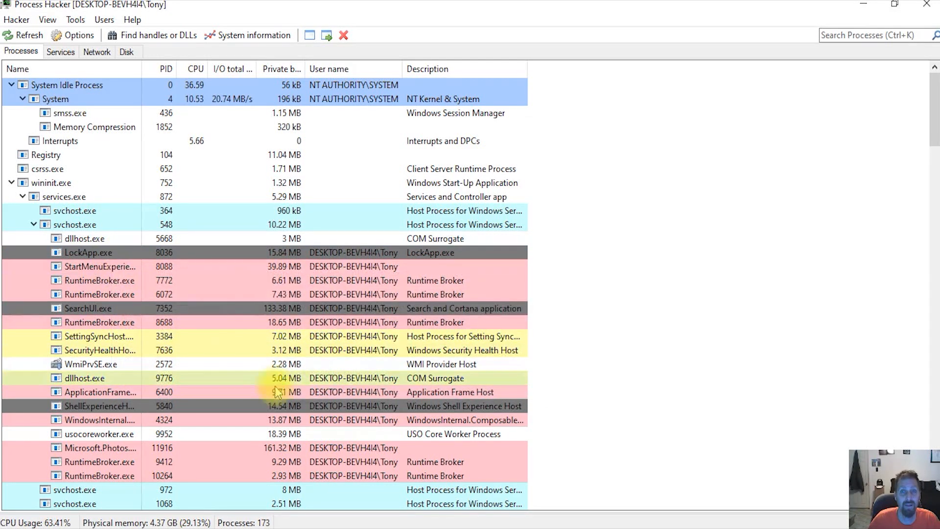
pyautogui.moveTo(120, 166)
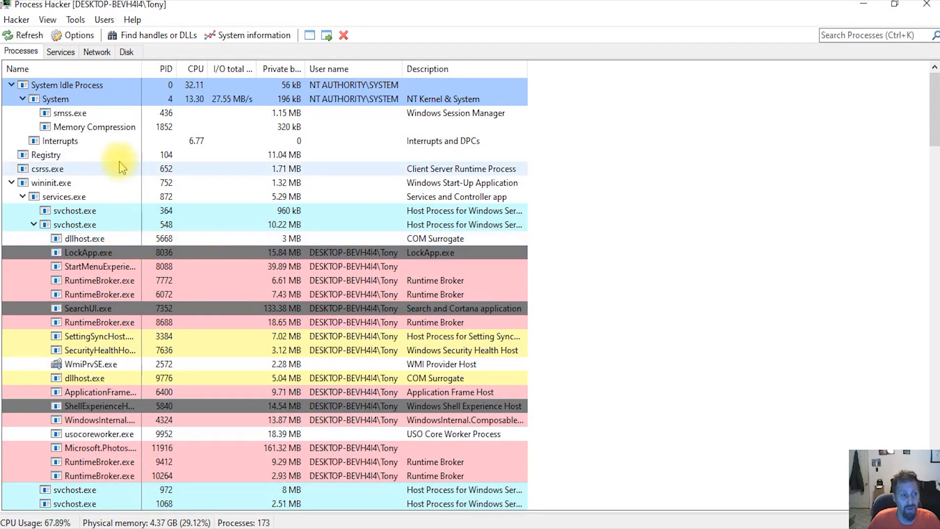
pyautogui.moveTo(785, 101)
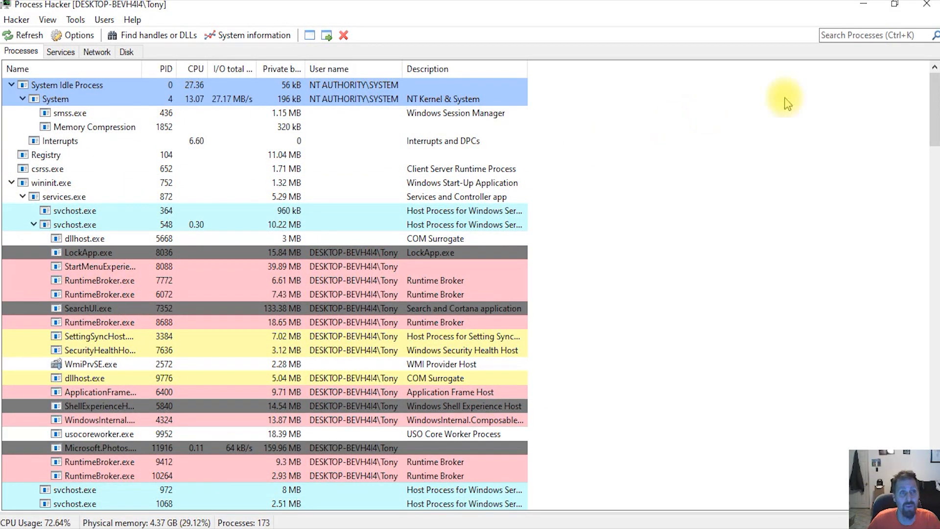
pyautogui.moveTo(869, 54)
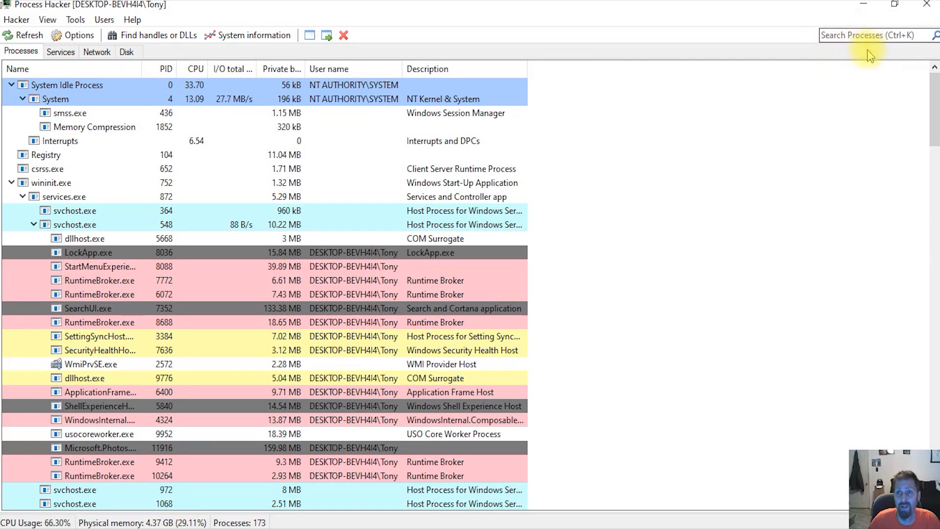
pyautogui.click(869, 35)
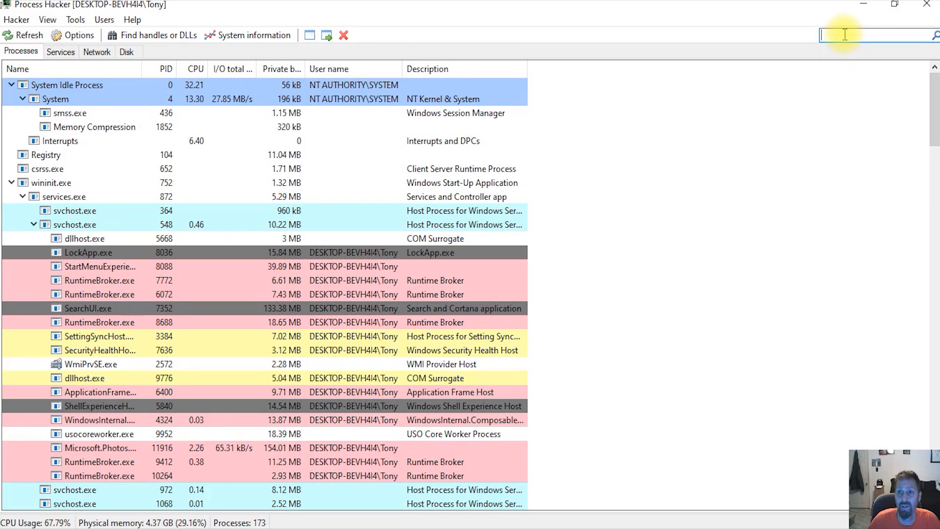
pyautogui.write('MsMpEng')
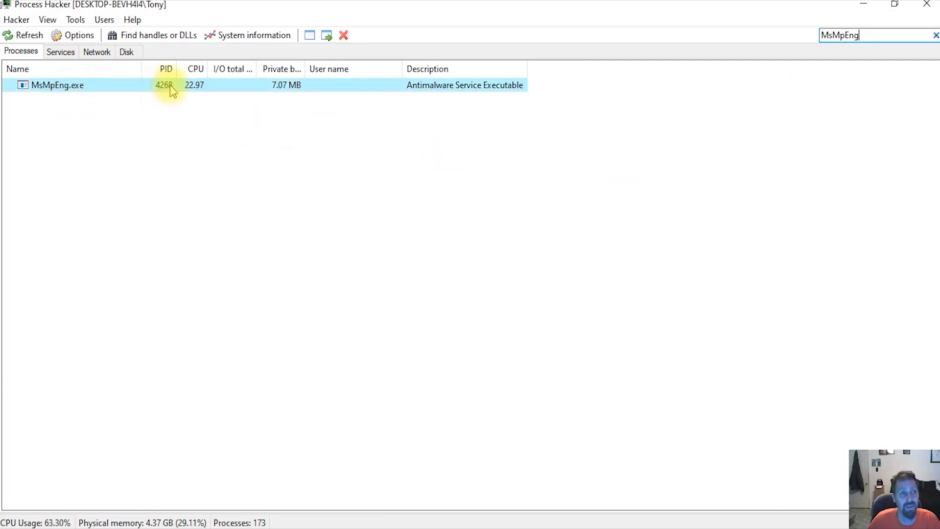
pyautogui.moveTo(430, 90)
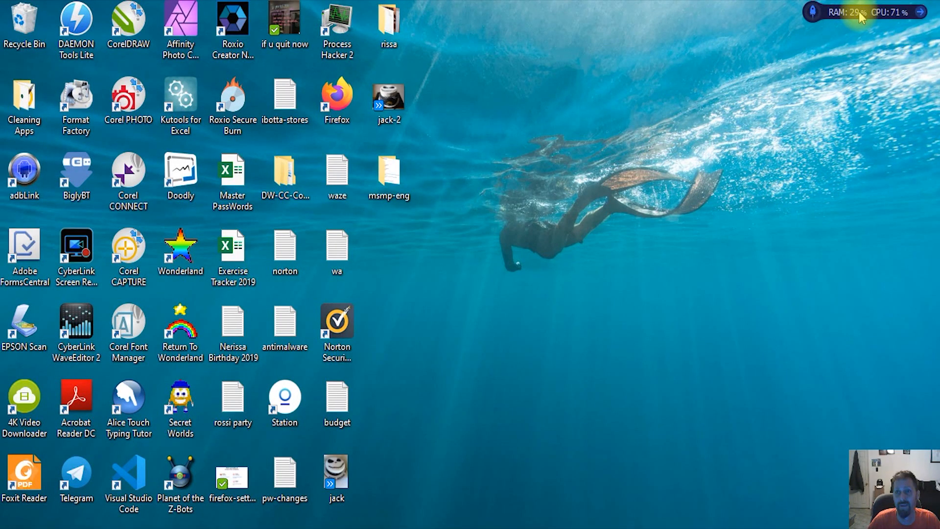
# Step: Open the RAM/CPU widget's Performance Monitor on the CPU tab, showing Movavi Video Suite at 15%
pyautogui.click(857, 12)
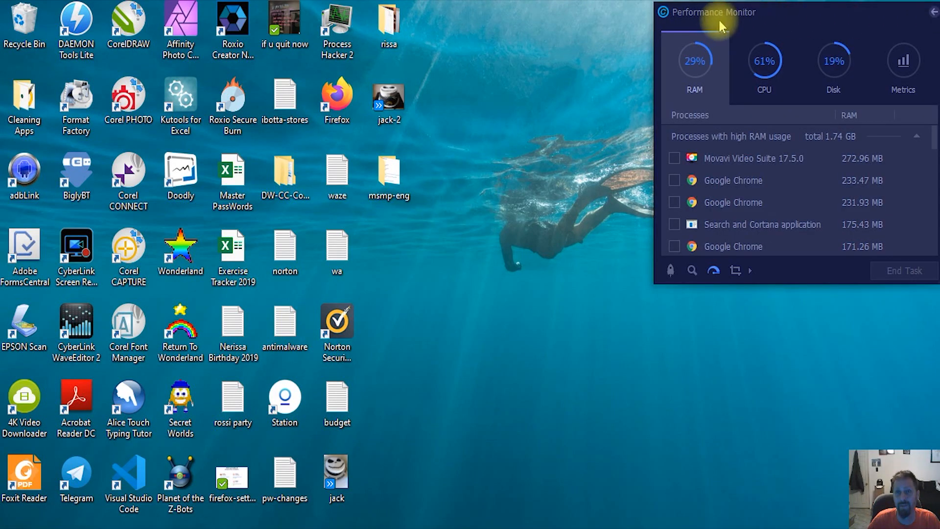
pyautogui.click(764, 66)
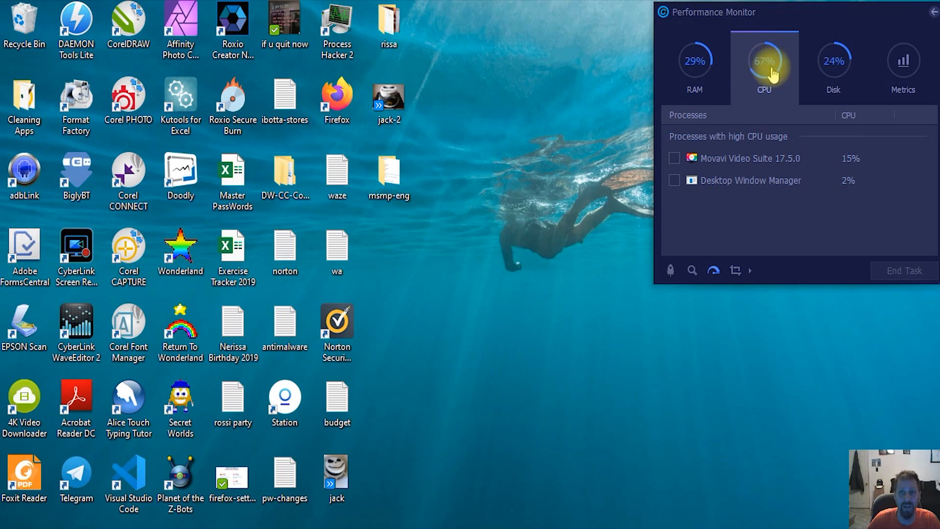
pyautogui.moveTo(774, 306)
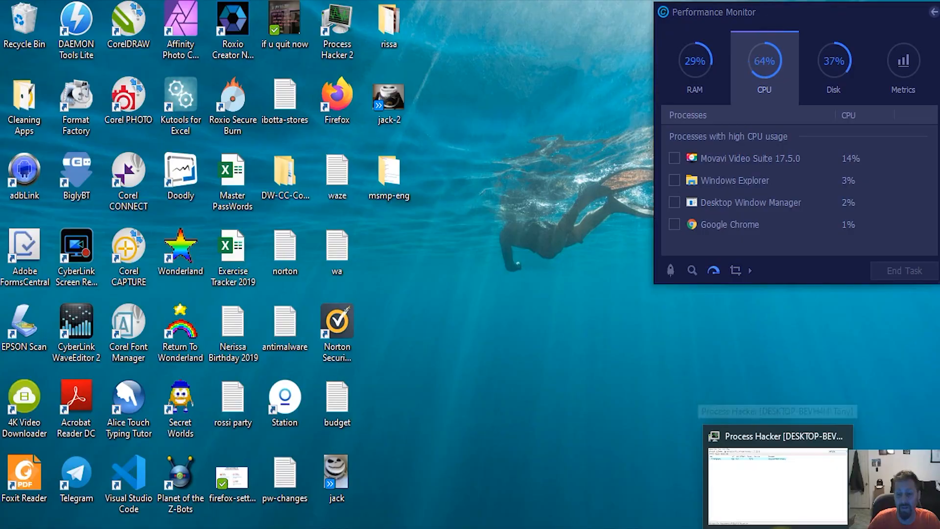
# Step: Attempt to terminate MsMpEng.exe with admin rights, then dismiss the unable-to-terminate error
pyautogui.click(777, 485)
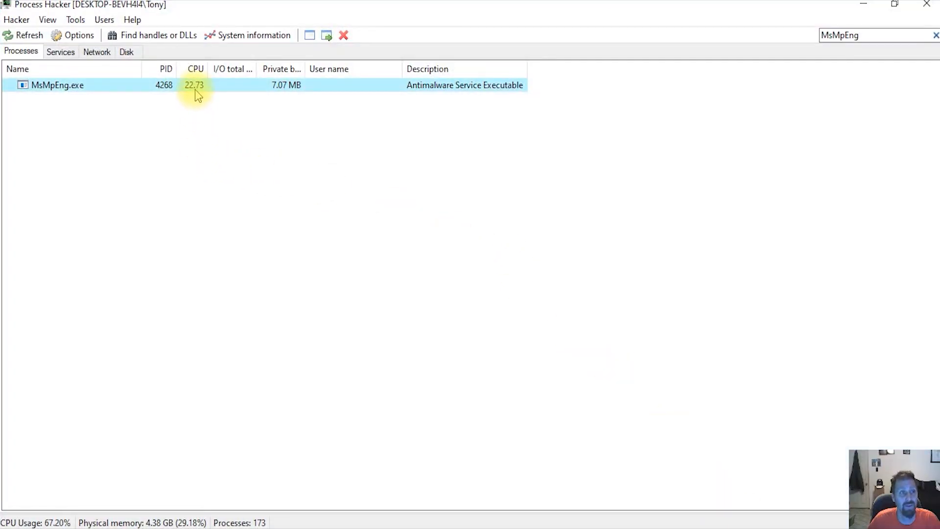
pyautogui.rightClick(195, 85)
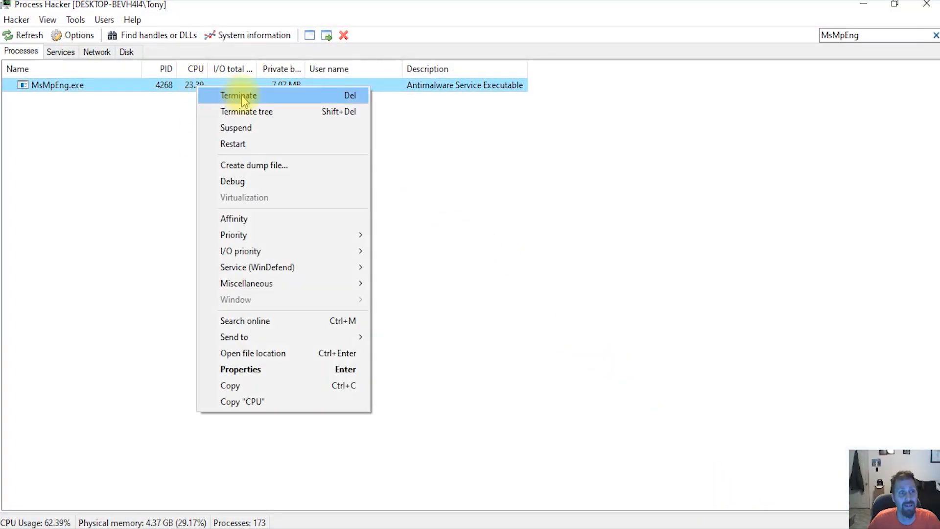
pyautogui.click(239, 96)
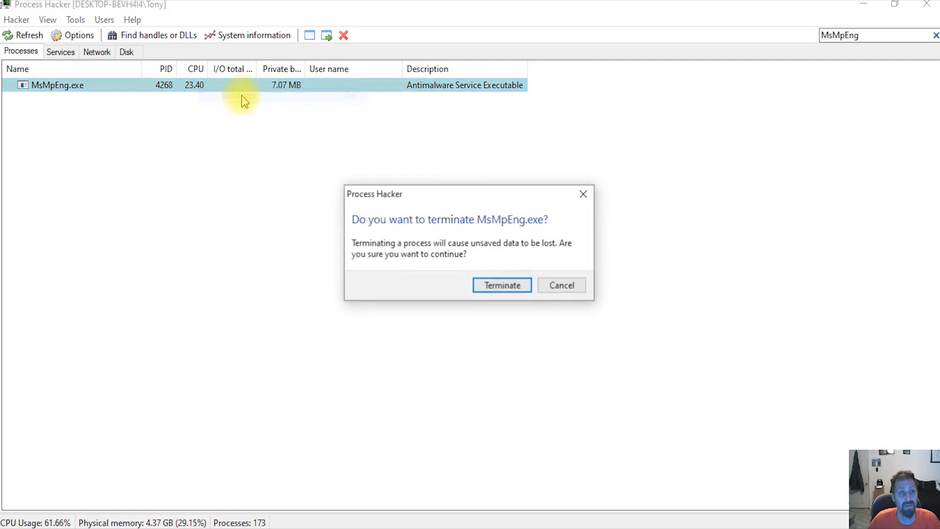
pyautogui.moveTo(509, 245)
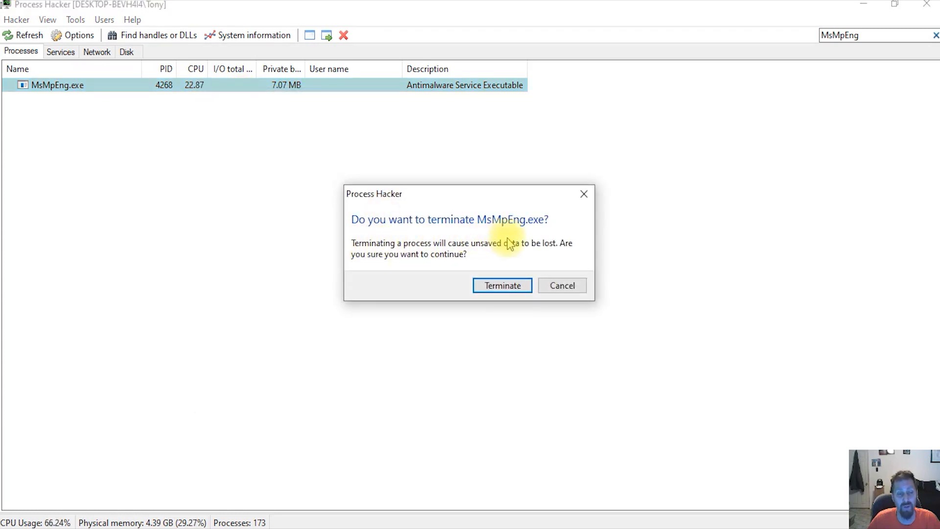
pyautogui.moveTo(474, 254)
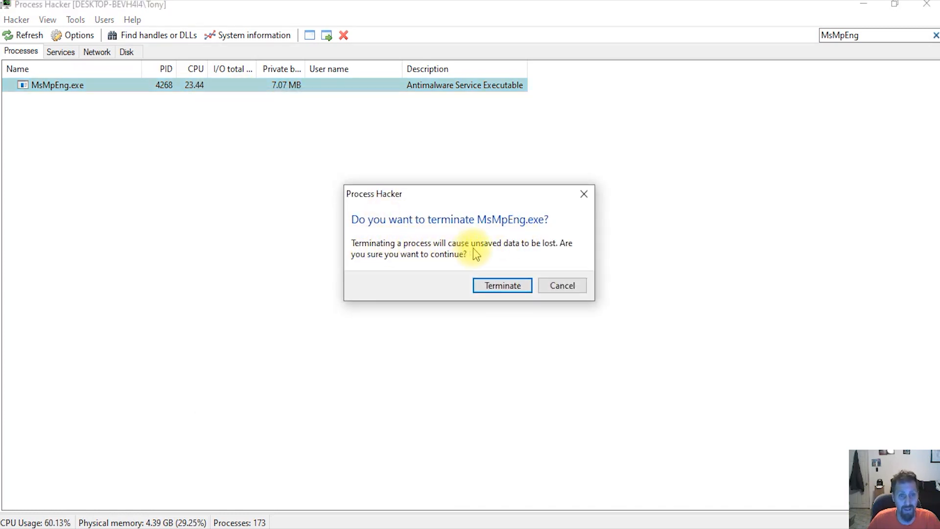
pyautogui.moveTo(502, 285)
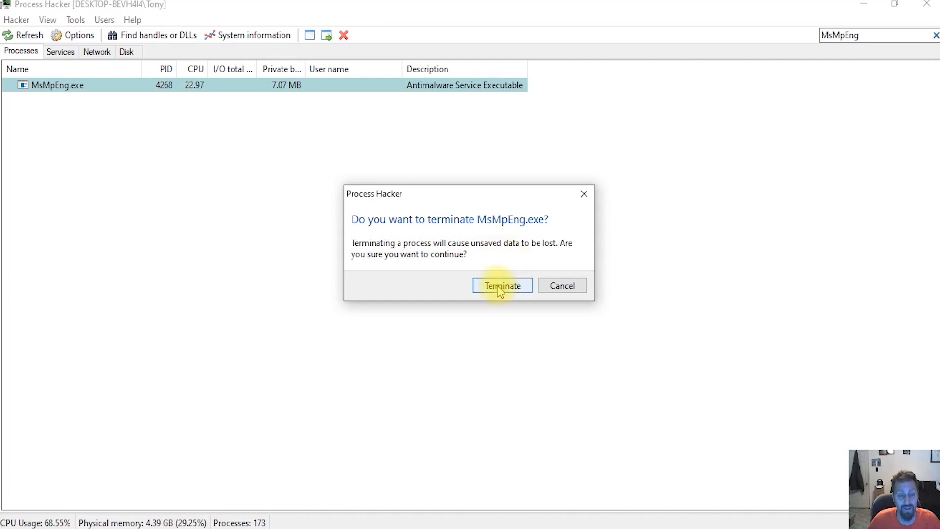
pyautogui.click(502, 285)
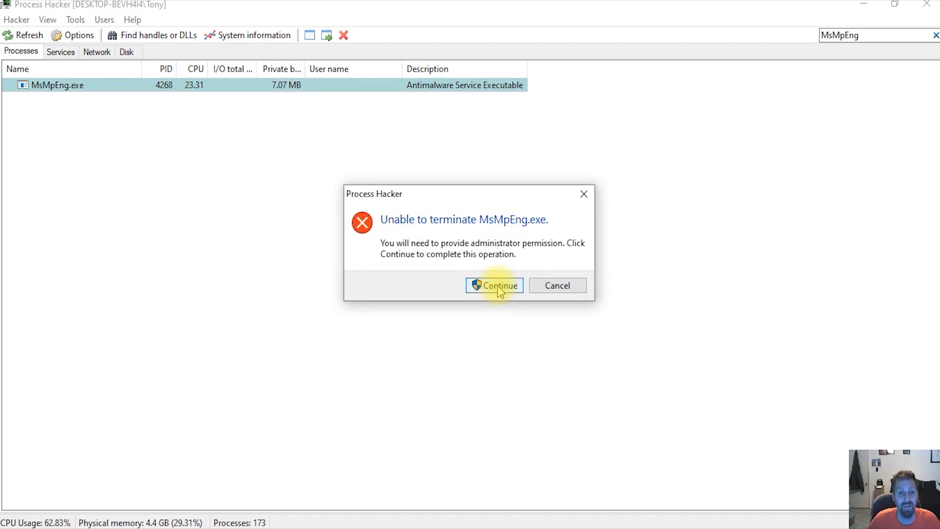
pyautogui.click(494, 285)
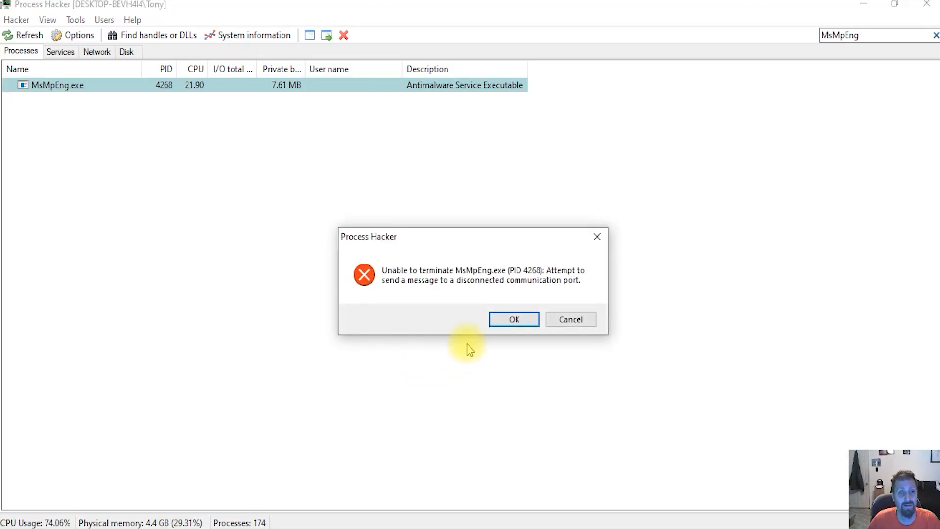
pyautogui.click(513, 319)
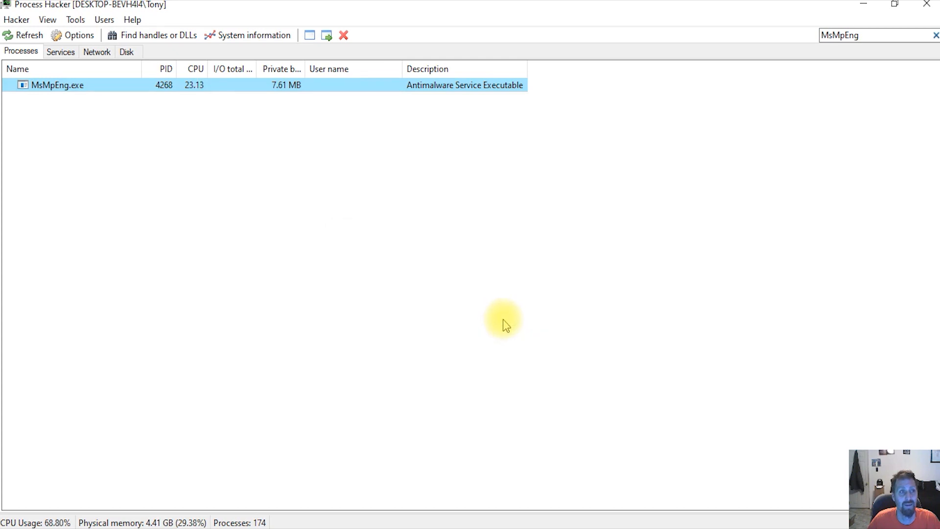
pyautogui.moveTo(204, 93)
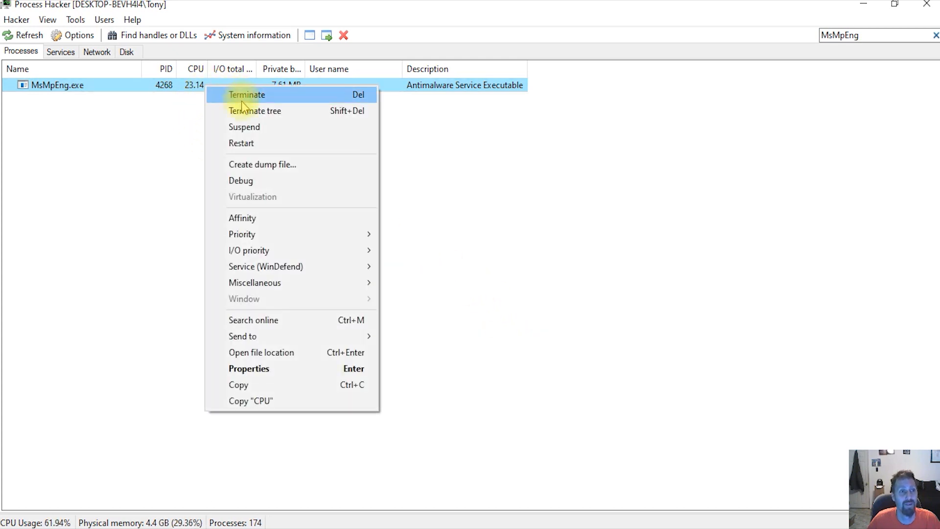
pyautogui.click(246, 95)
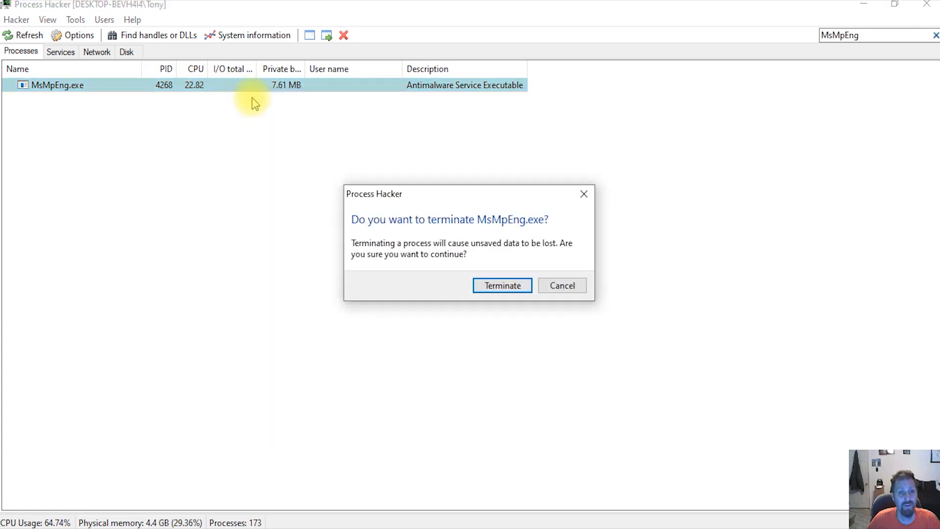
pyautogui.click(502, 286)
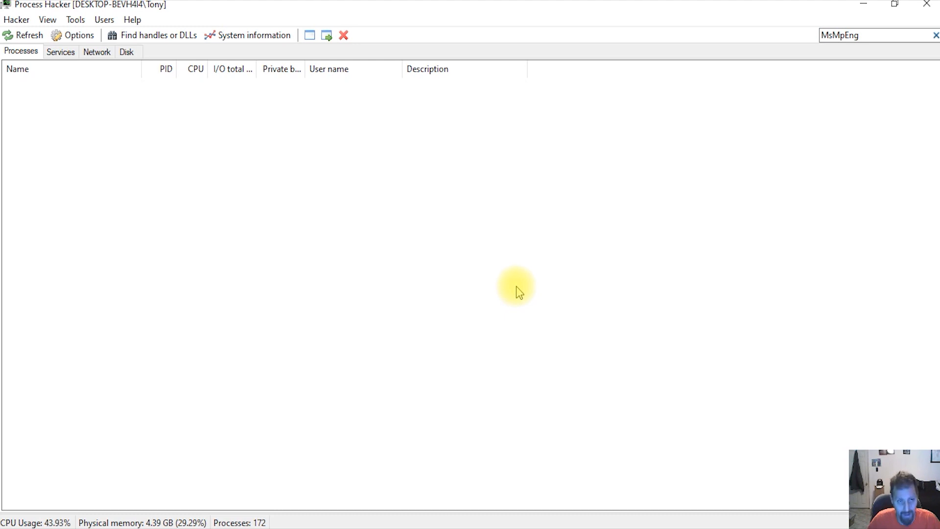
pyautogui.moveTo(514, 264)
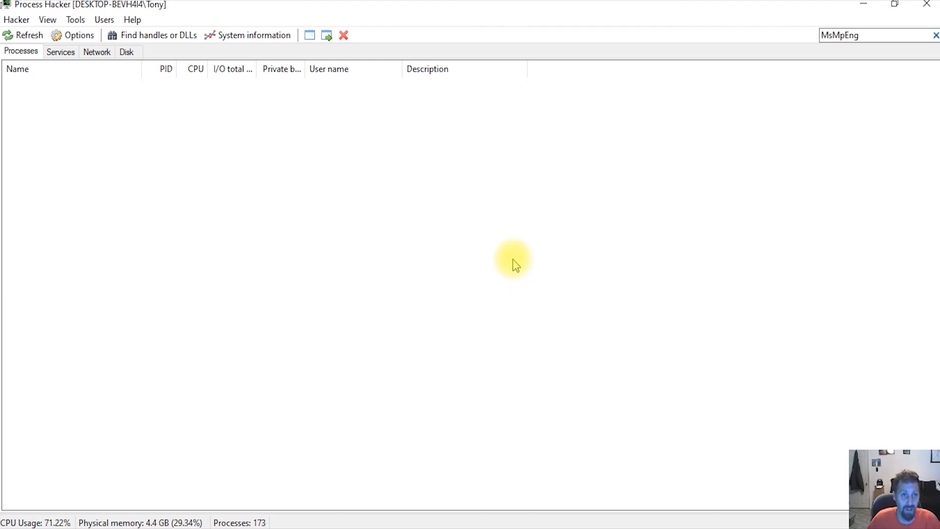
pyautogui.moveTo(336, 129)
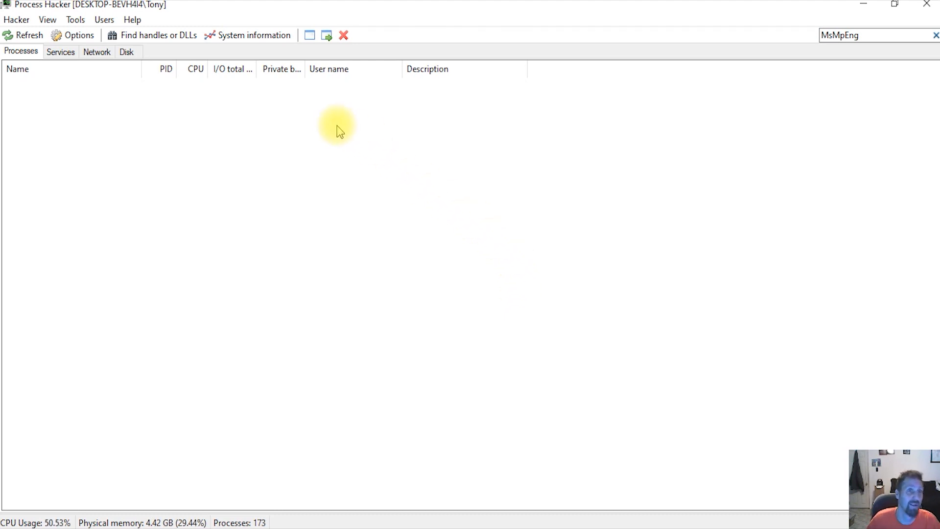
pyautogui.moveTo(862, 9)
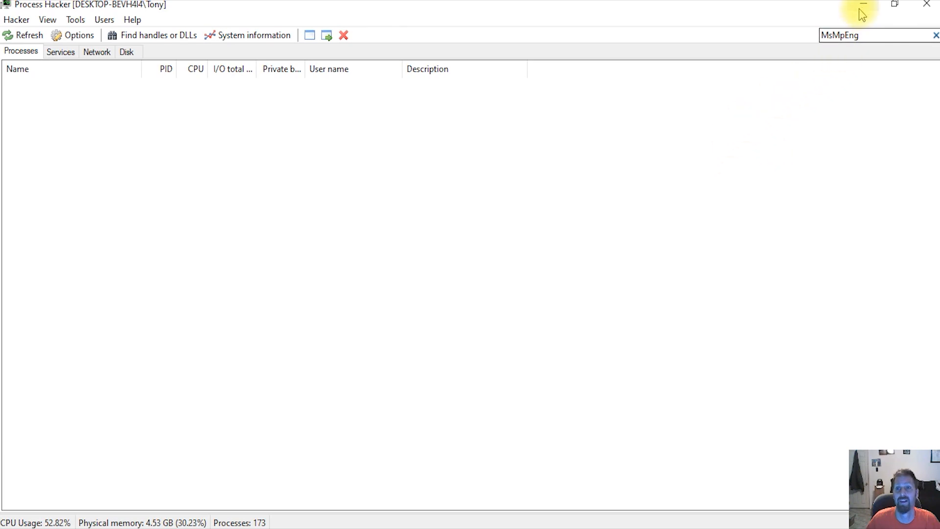
# Step: Minimize Process Hacker and scroll through Task Manager's Windows processes section
pyautogui.click(862, 4)
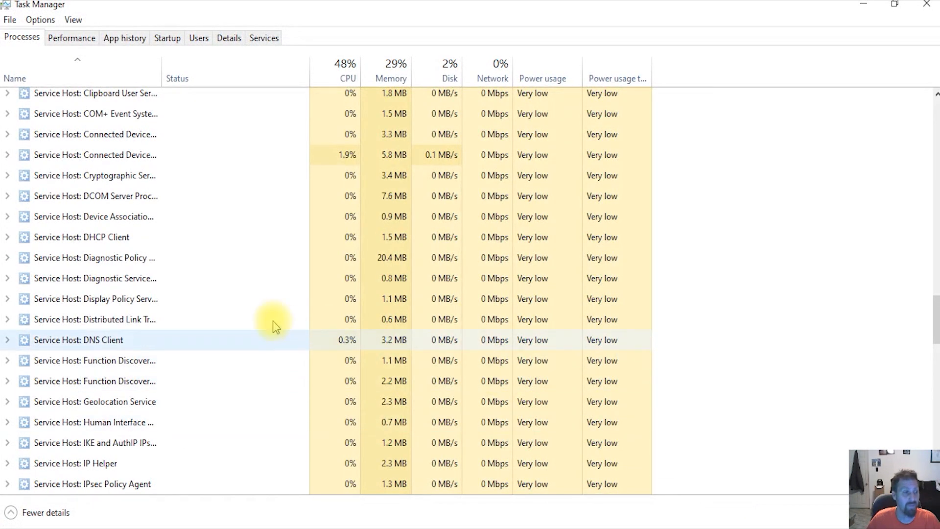
pyautogui.scroll(3)
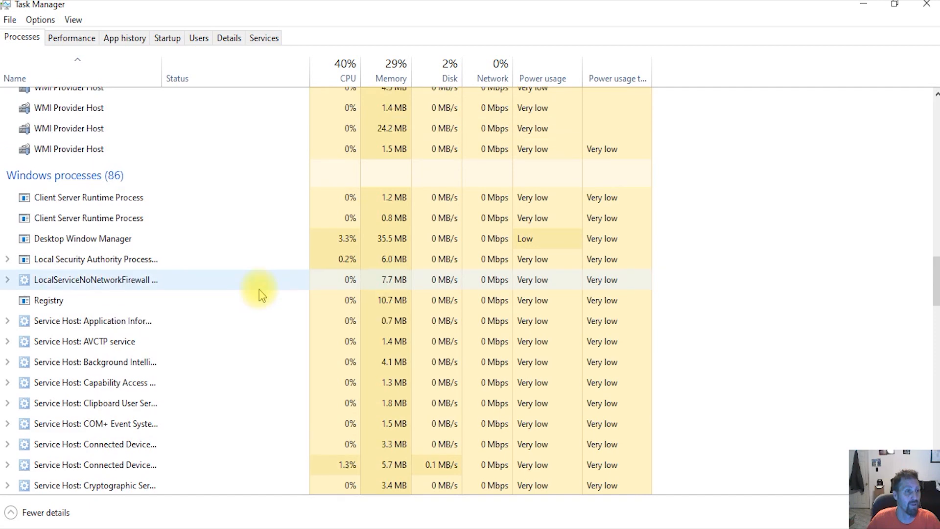
pyautogui.moveTo(165, 186)
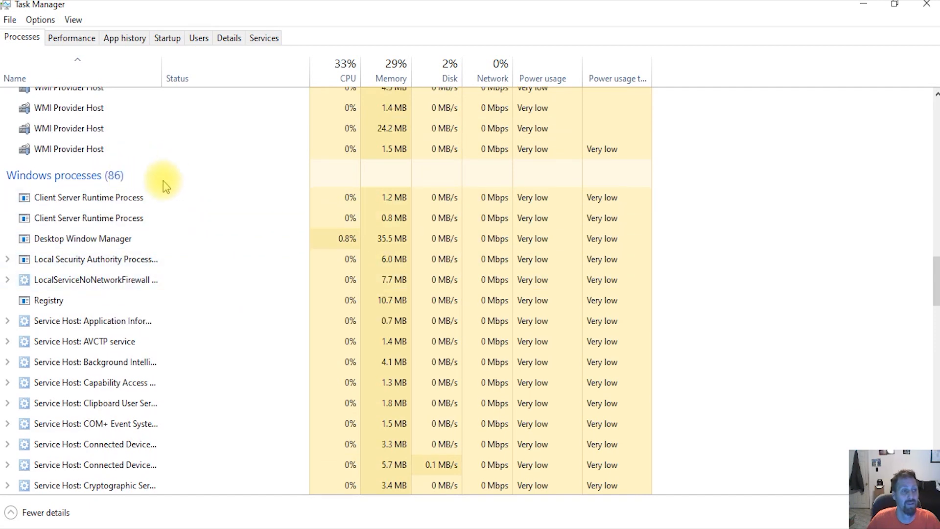
pyautogui.scroll(-3)
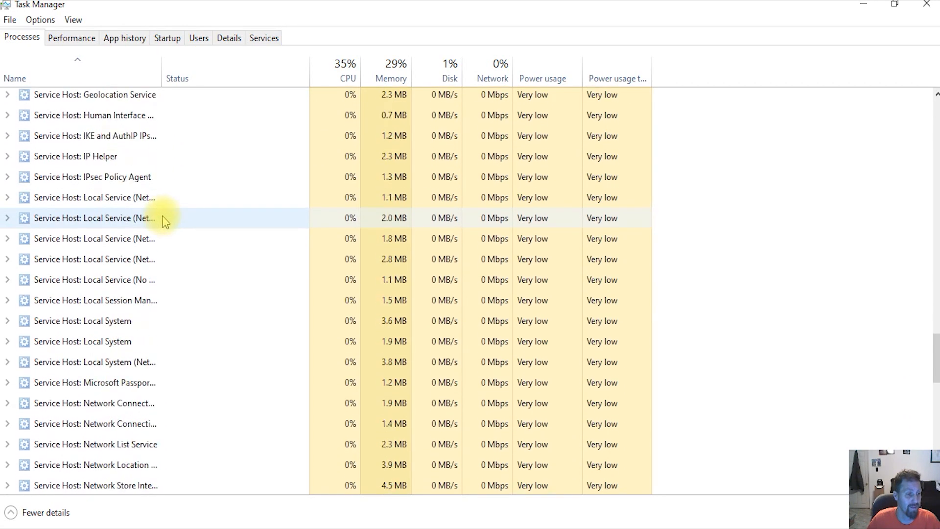
pyautogui.scroll(-3)
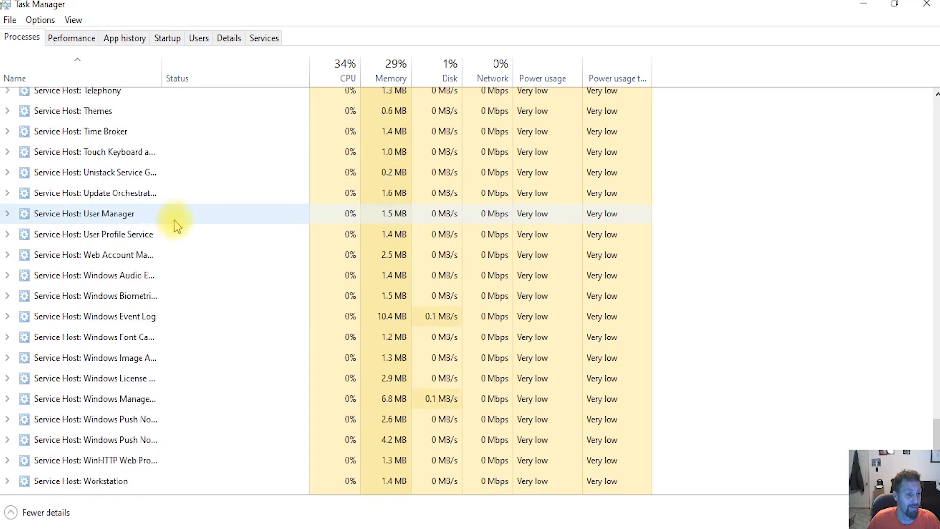
pyautogui.scroll(3)
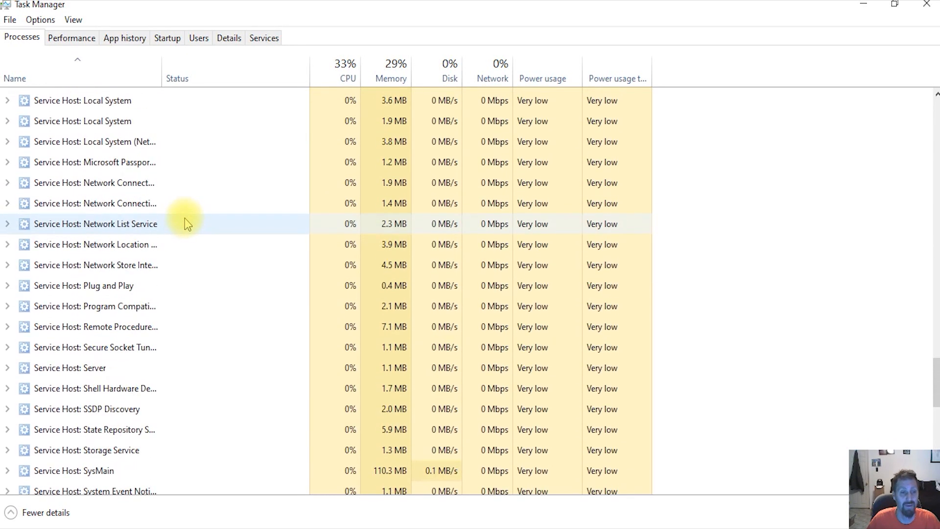
pyautogui.scroll(3)
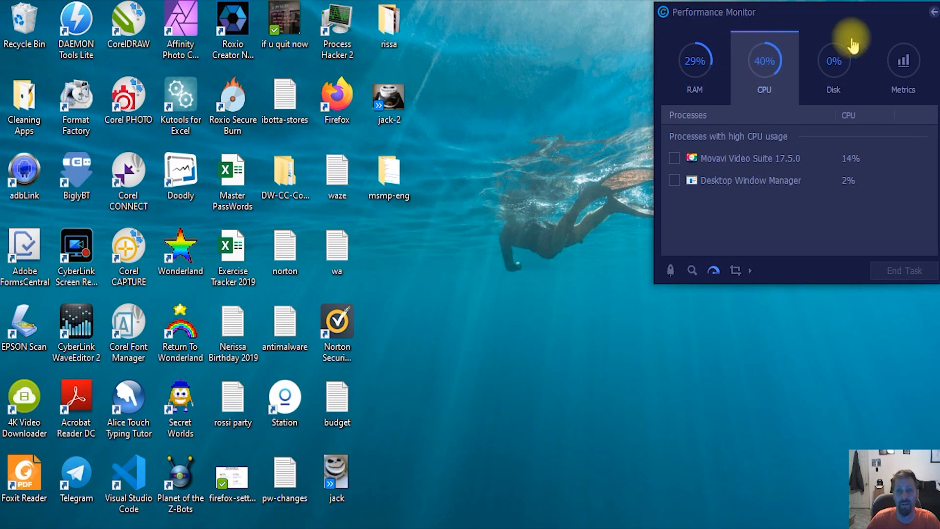
# Step: Click the top-right desktop widget to bring up the Performance Monitor
pyautogui.click(928, 12)
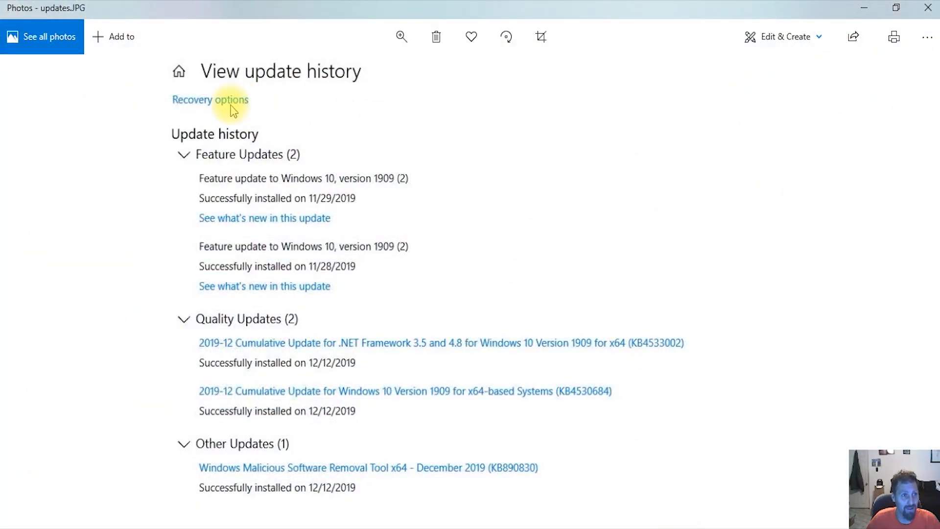
pyautogui.moveTo(174, 100)
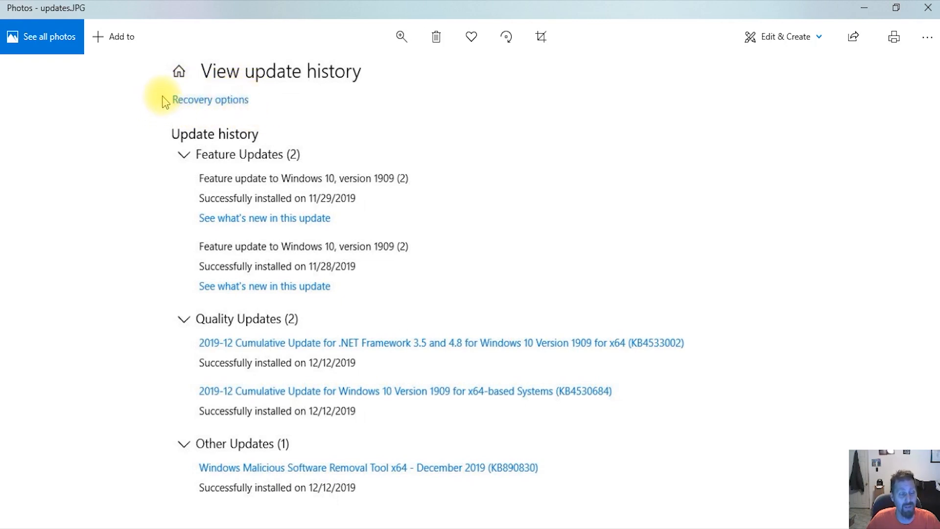
pyautogui.moveTo(274, 90)
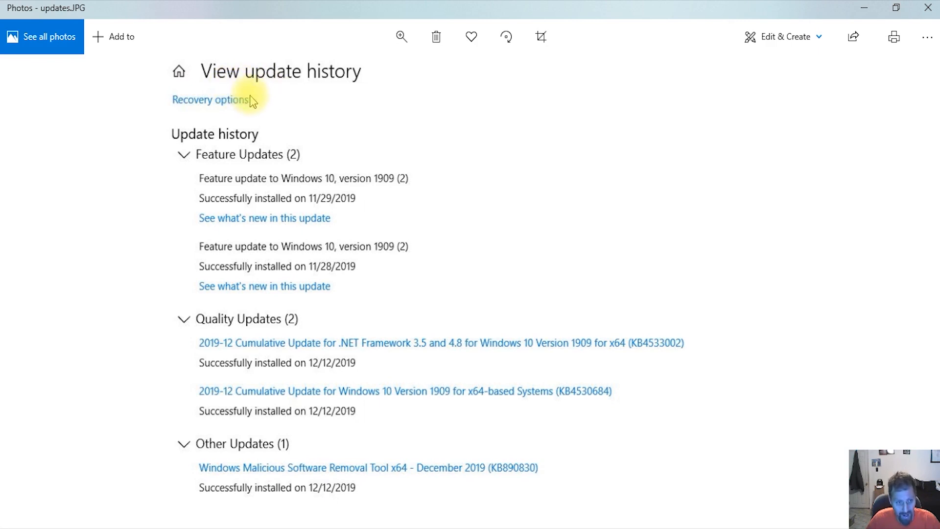
pyautogui.moveTo(418, 229)
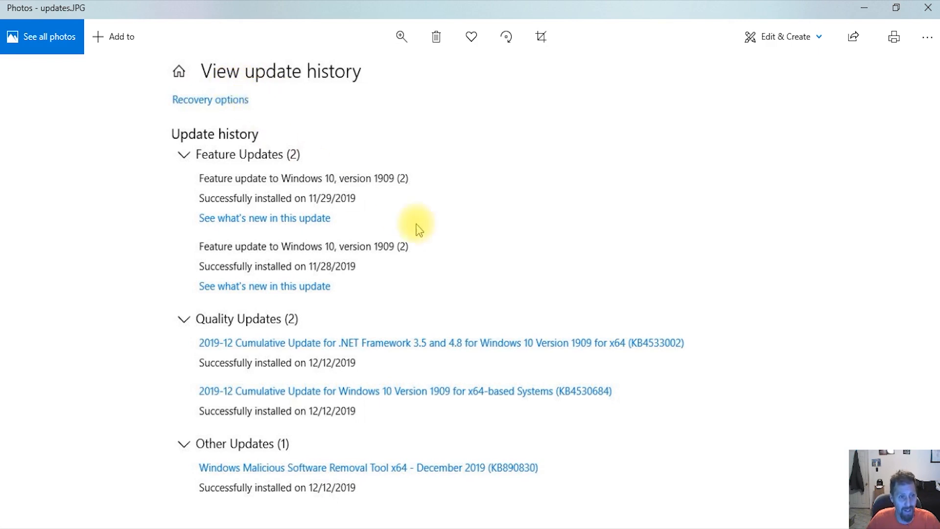
pyautogui.moveTo(385, 490)
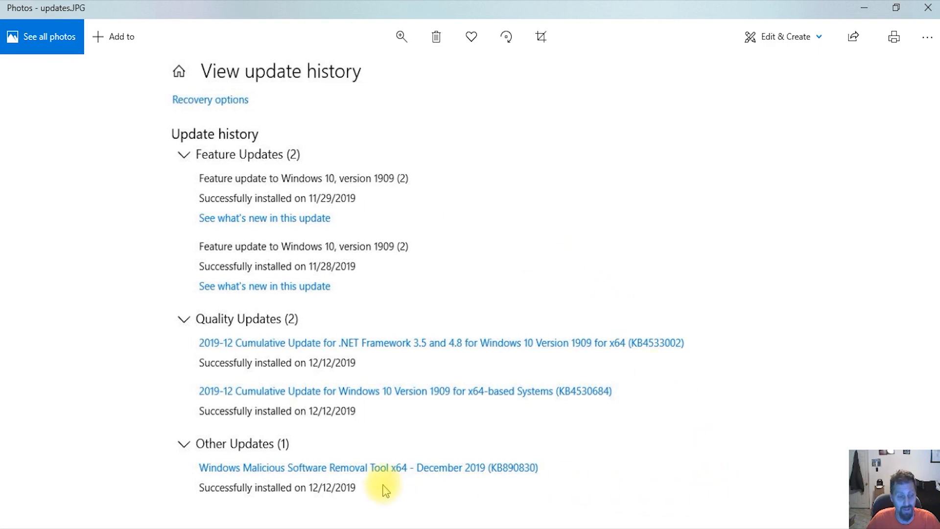
pyautogui.moveTo(251, 217)
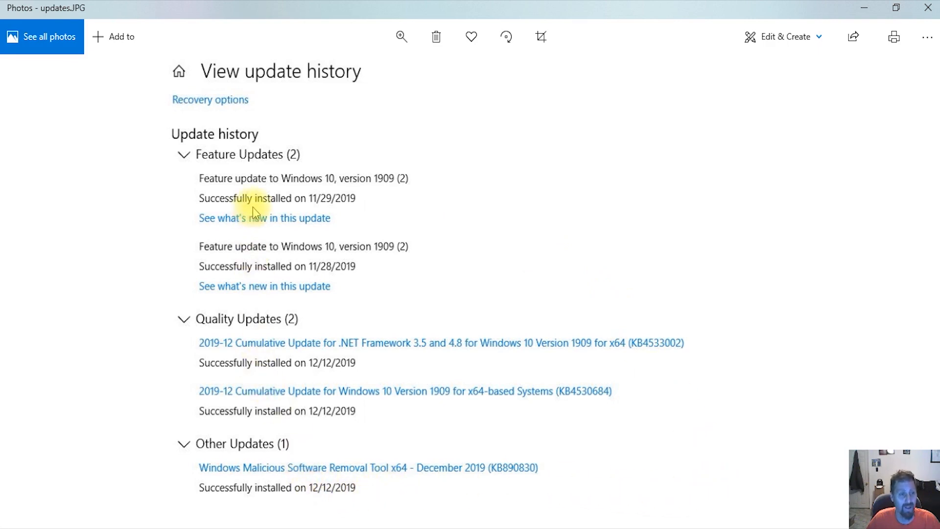
pyautogui.moveTo(334, 344)
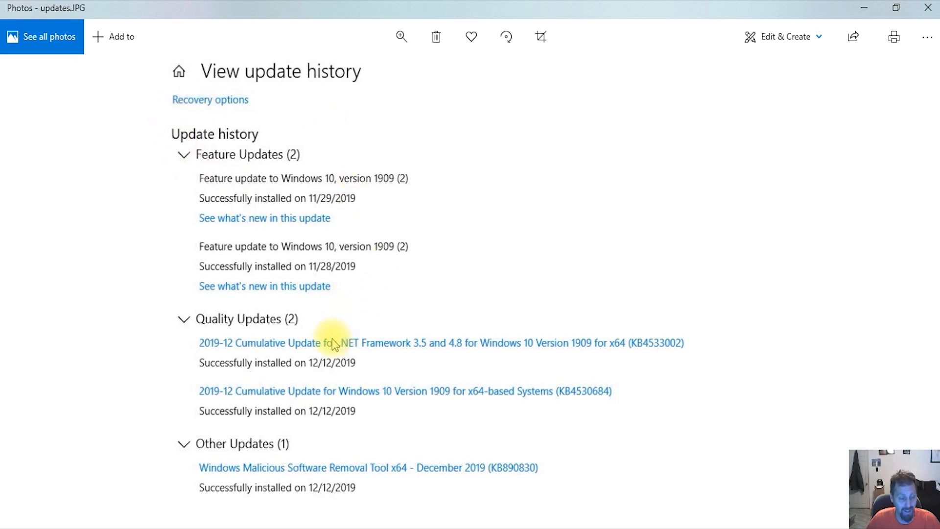
pyautogui.moveTo(261, 478)
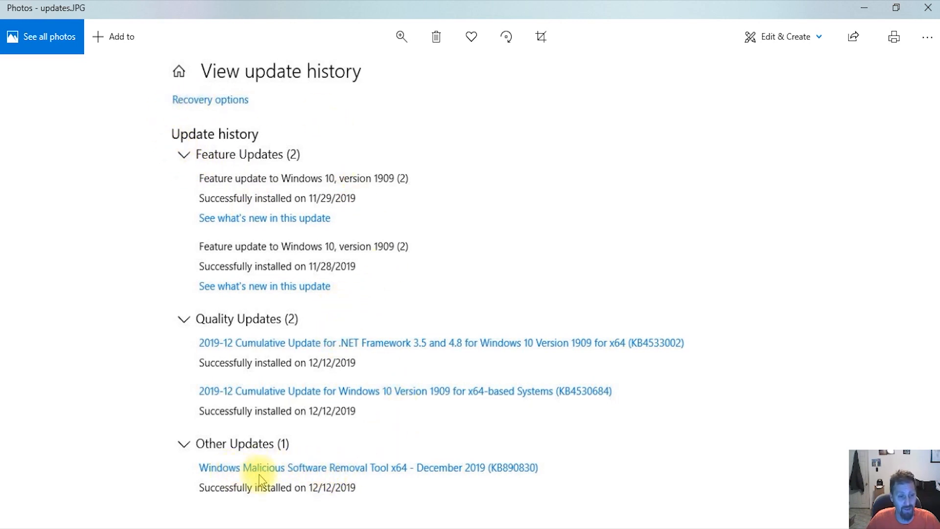
pyautogui.moveTo(450, 395)
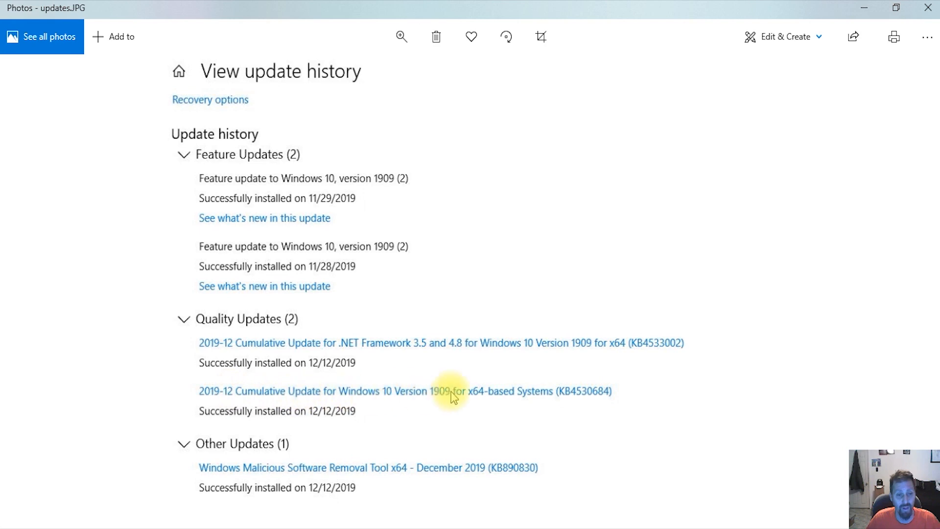
pyautogui.moveTo(238, 230)
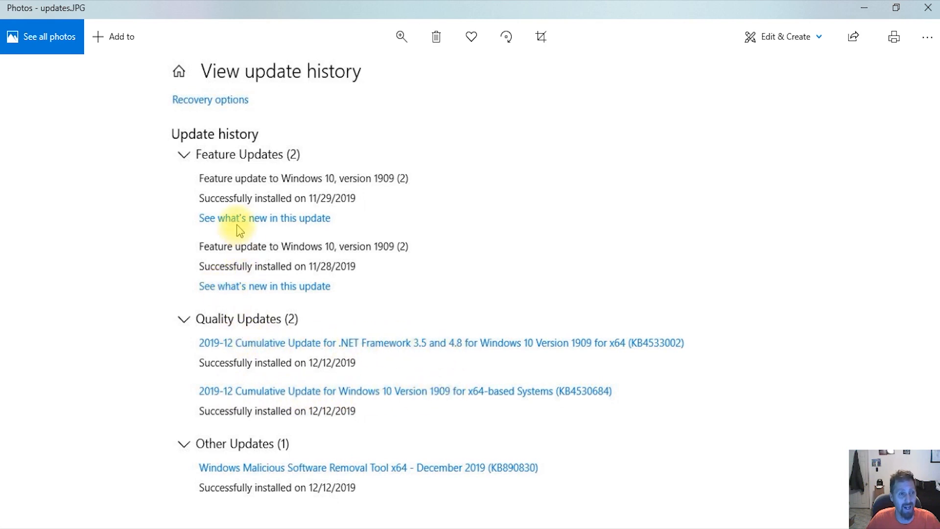
pyautogui.moveTo(310, 280)
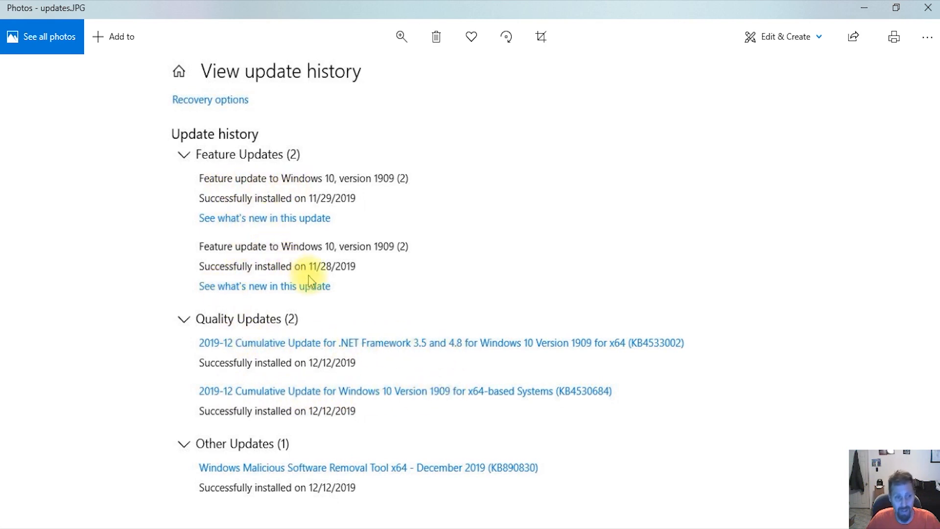
pyautogui.moveTo(354, 443)
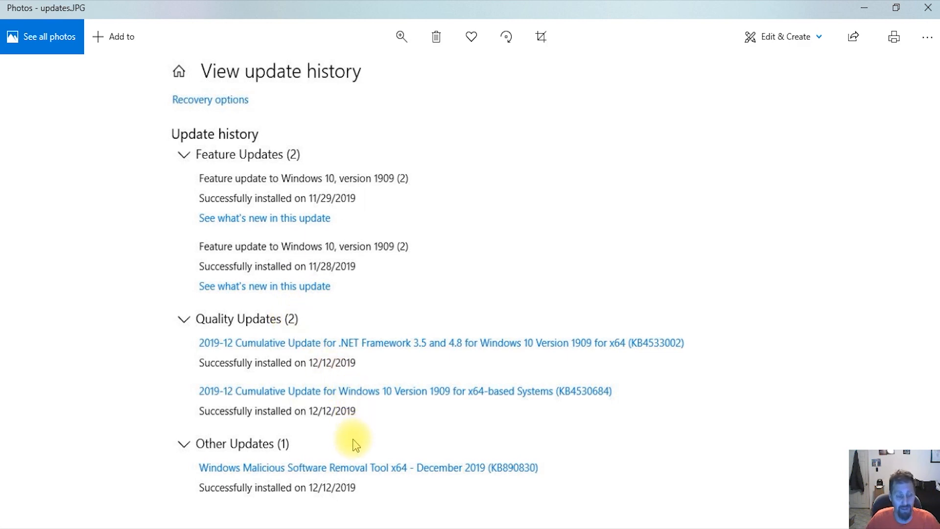
pyautogui.moveTo(227, 230)
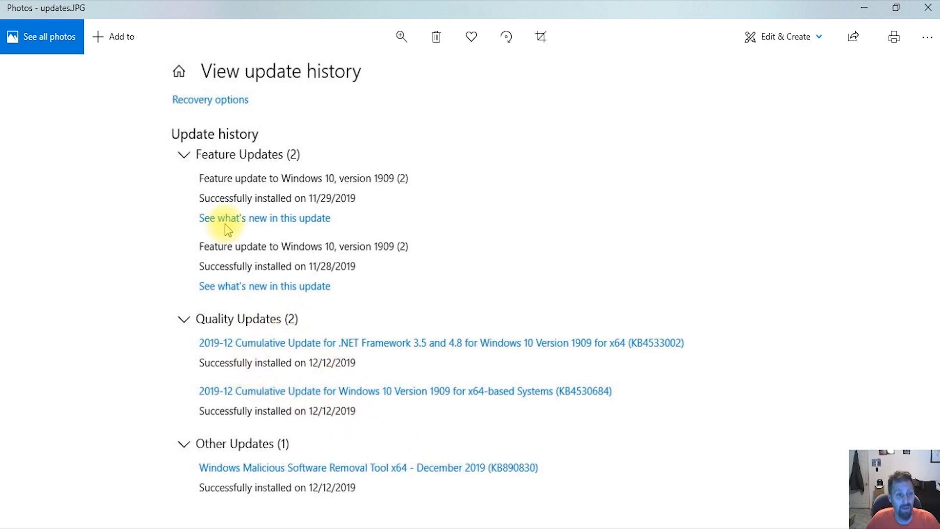
pyautogui.moveTo(514, 365)
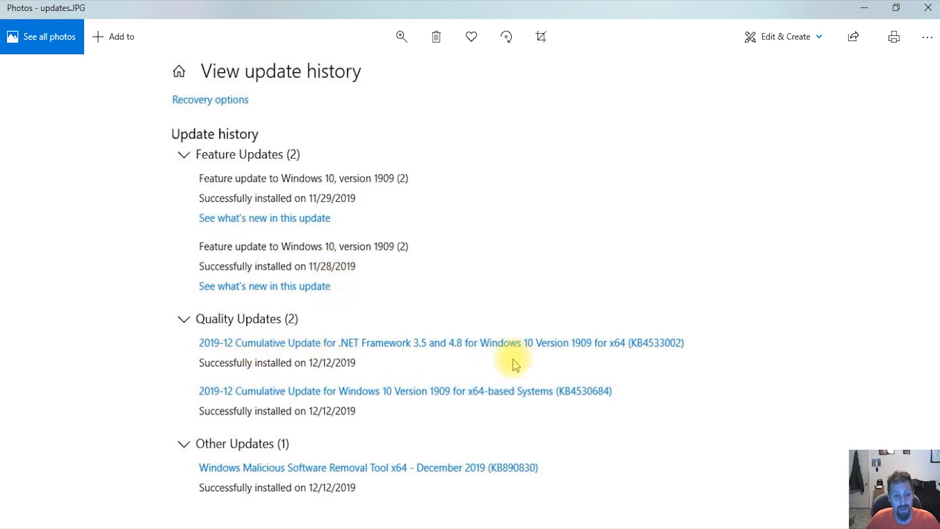
pyautogui.moveTo(566, 462)
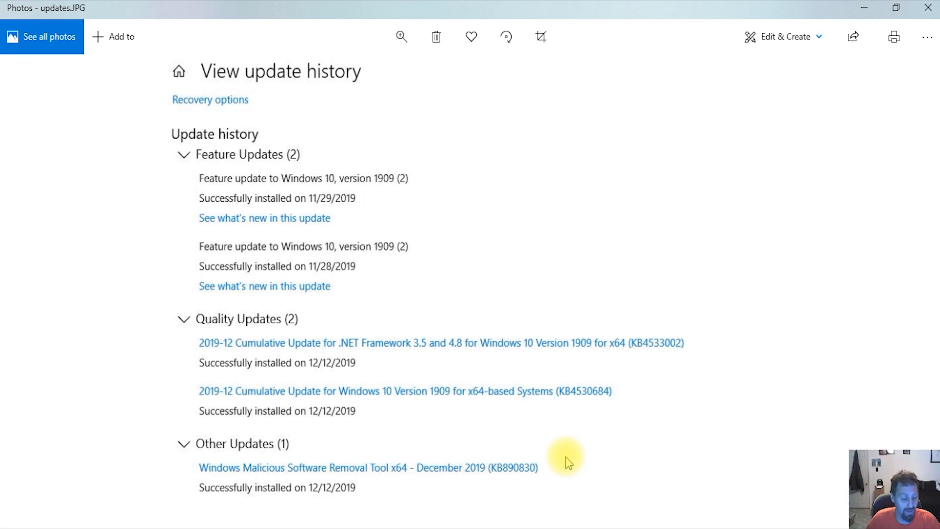
pyautogui.moveTo(16, 95)
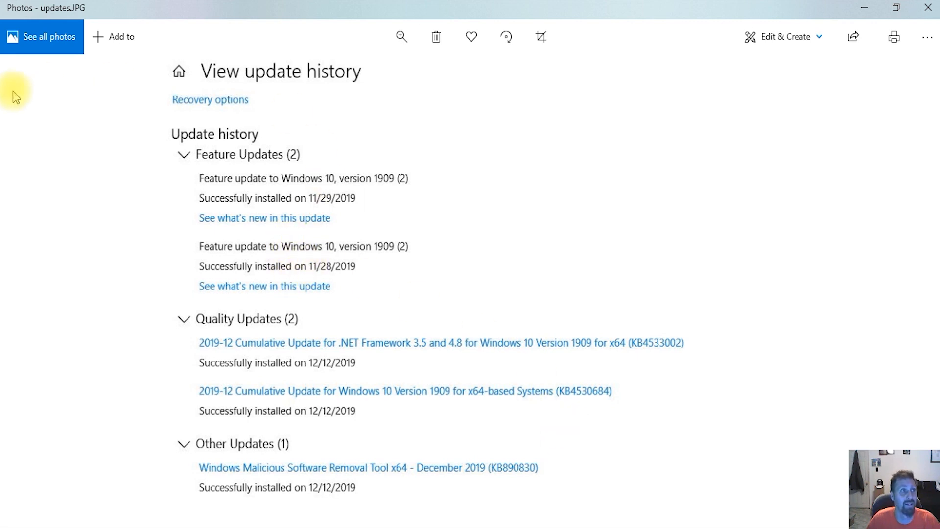
pyautogui.moveTo(454, 81)
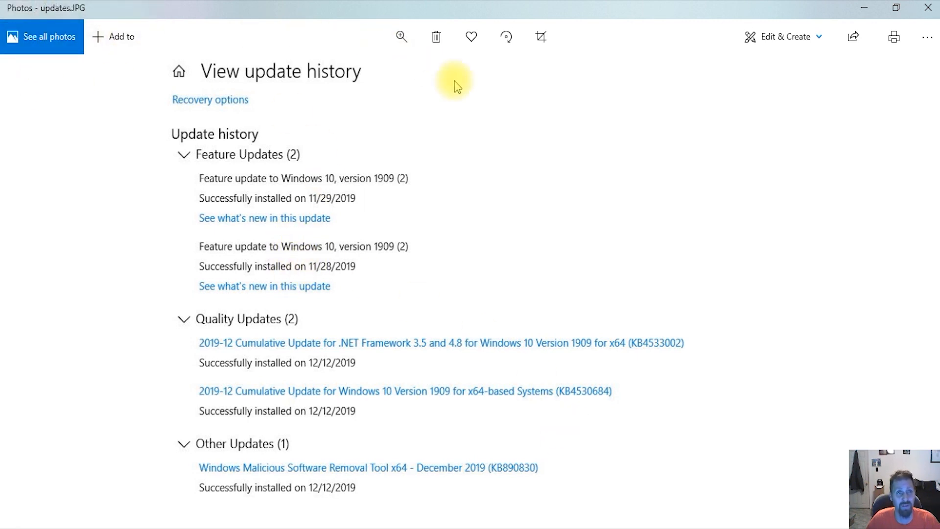
pyautogui.moveTo(468, 95)
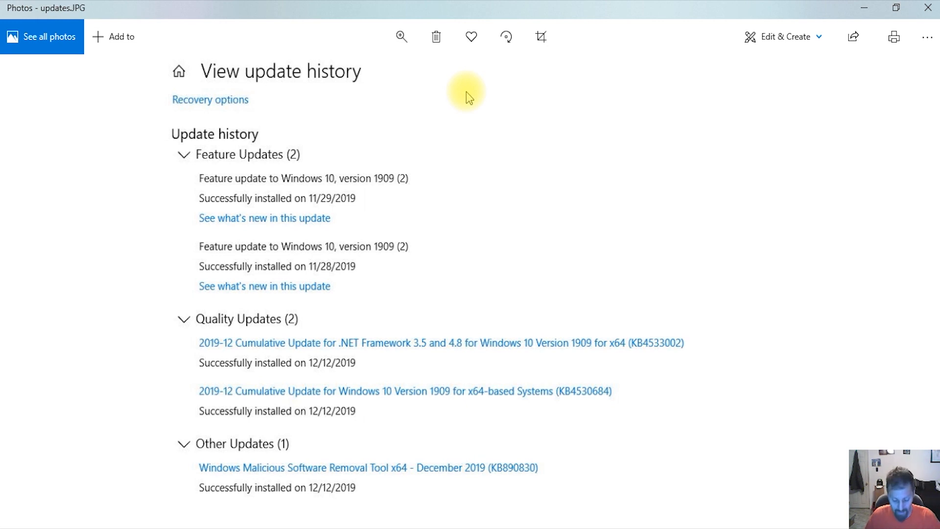
pyautogui.moveTo(478, 121)
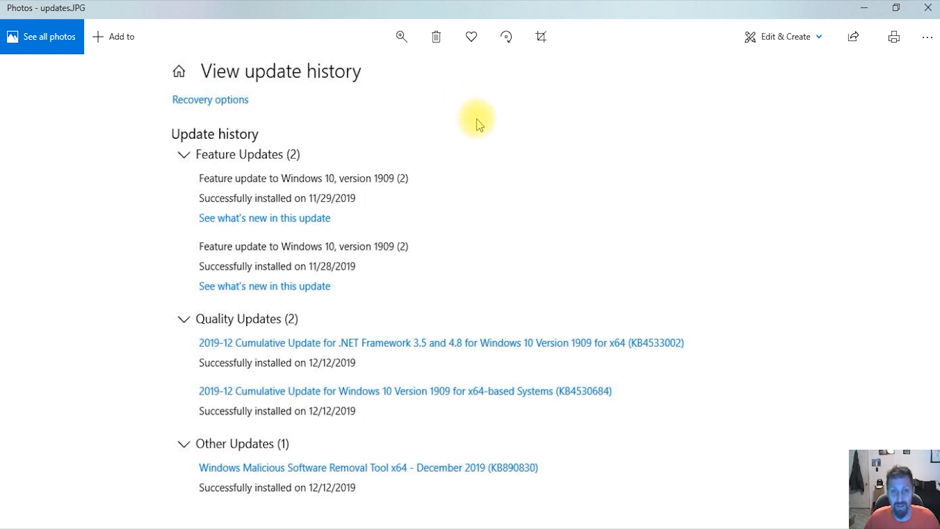